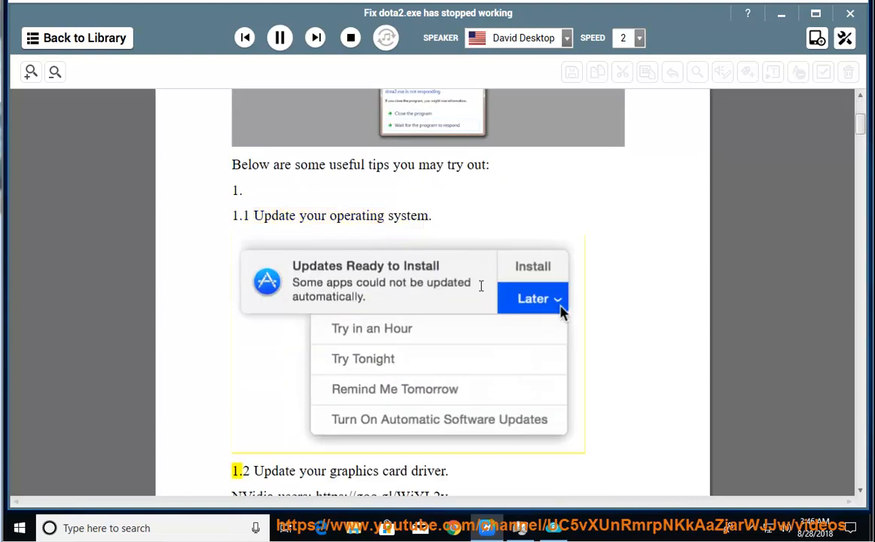
Read aloud from the graphics driver tip, pause, then bring up the Start menu
{"action": "double_click", "coordinate": [353, 471]}
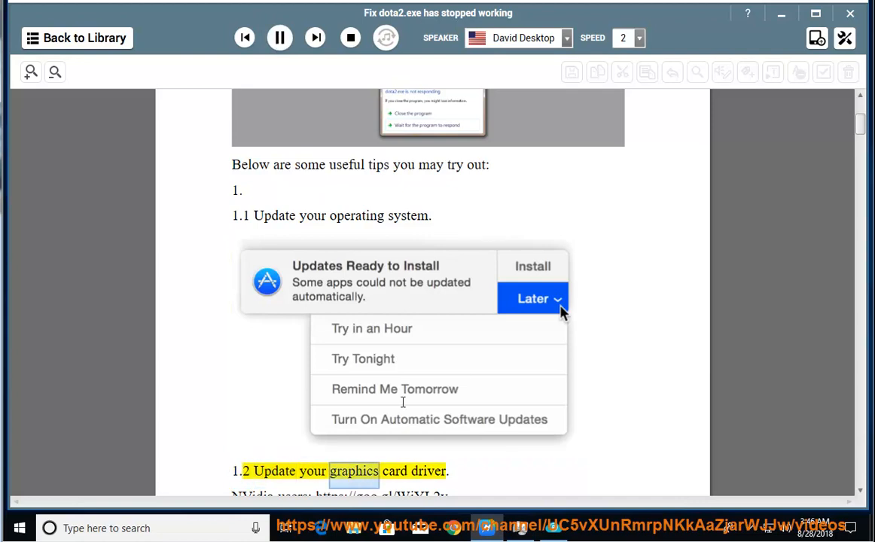
{"action": "left_click", "coordinate": [280, 38]}
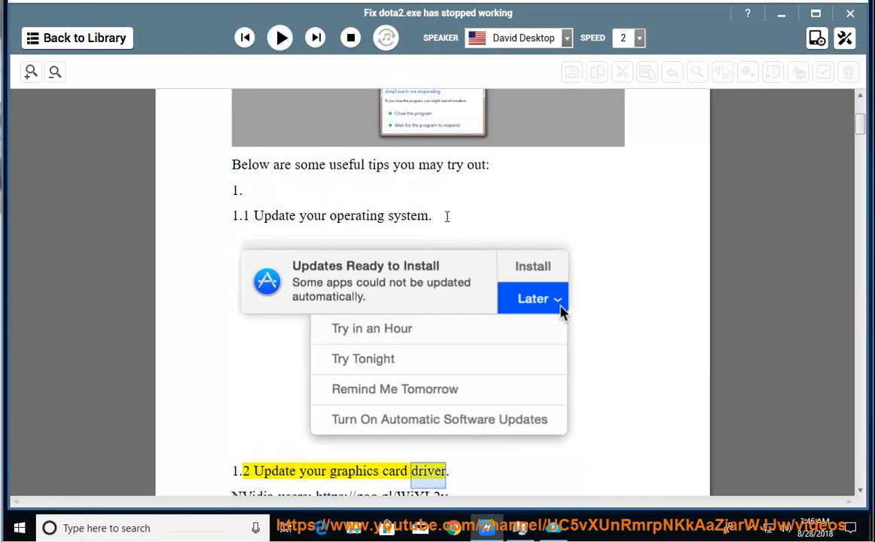
{"action": "left_click", "coordinate": [19, 528]}
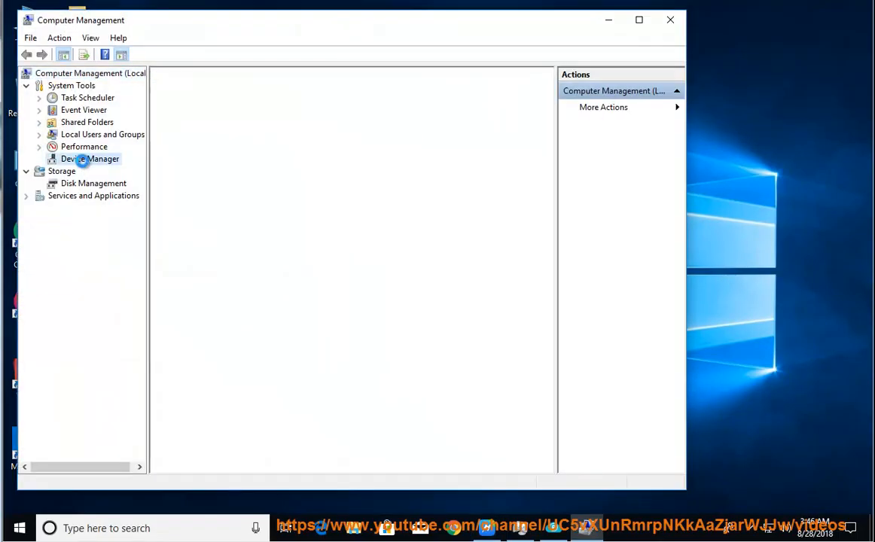
Start a driver update for the VMware SVGA 3D adapter, choosing to browse this computer
{"action": "left_click", "coordinate": [89, 159]}
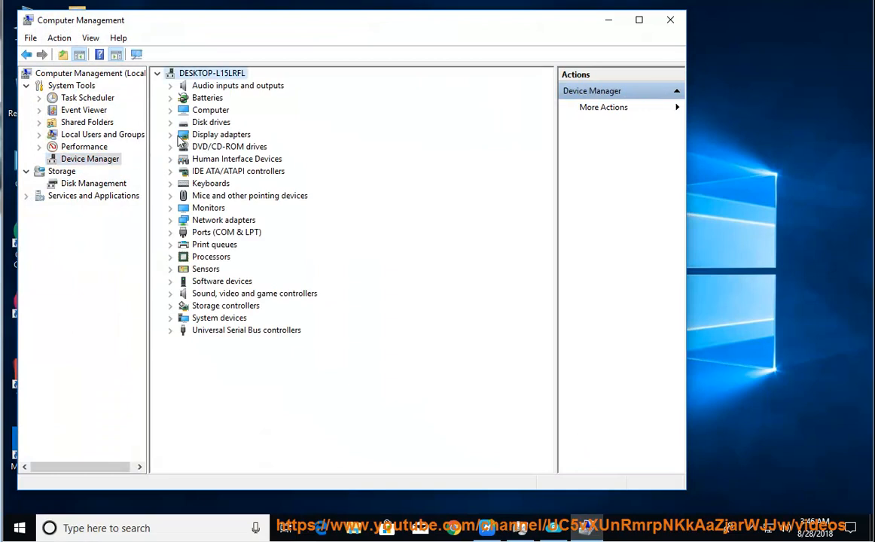
{"action": "right_click", "coordinate": [235, 146]}
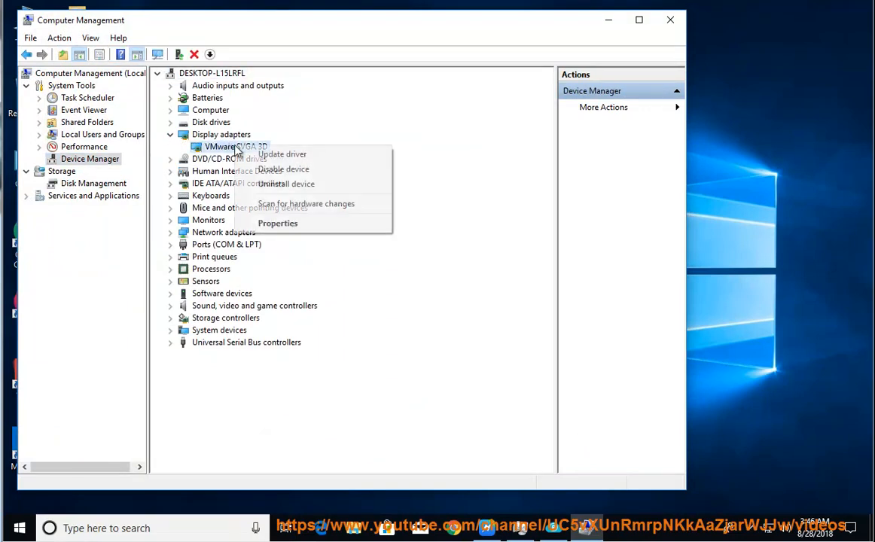
{"action": "left_click", "coordinate": [281, 154]}
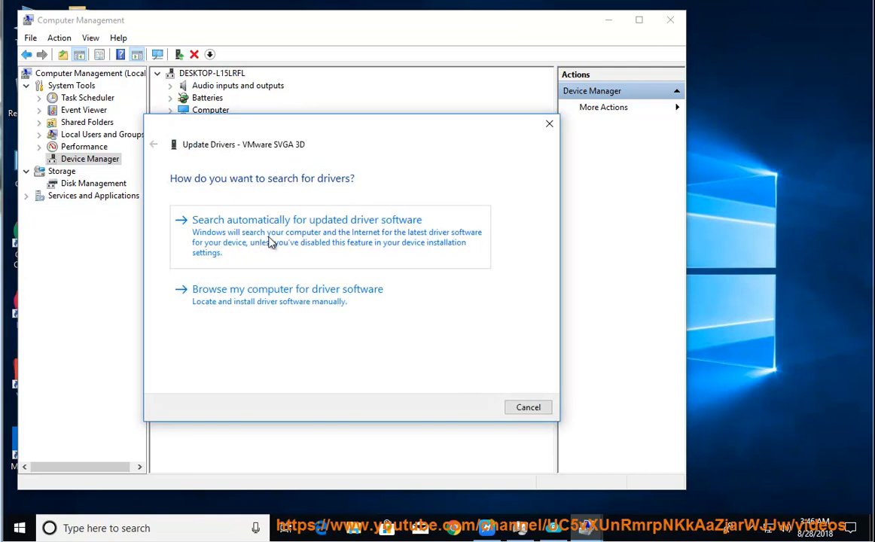
{"action": "left_click", "coordinate": [287, 288]}
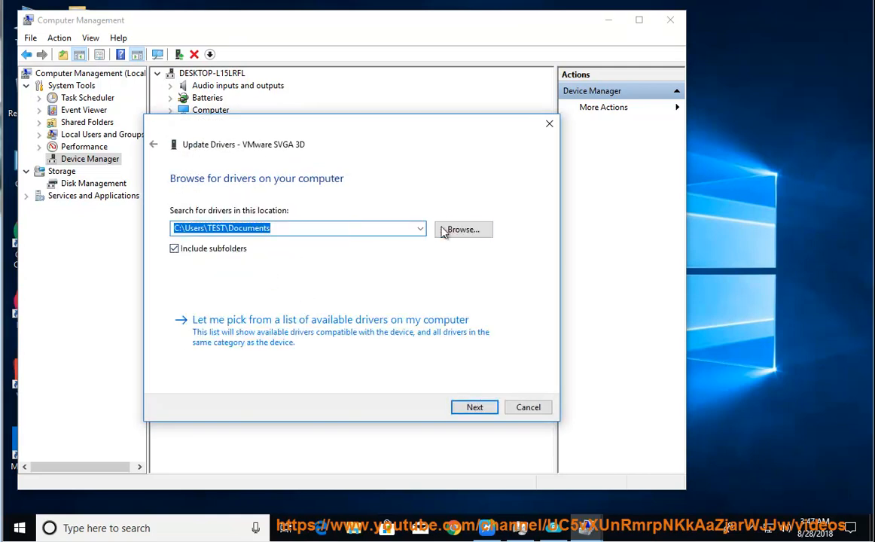
Reach the folder-browse step of the wizard, dismiss it and cancel the update
{"action": "left_click", "coordinate": [462, 229]}
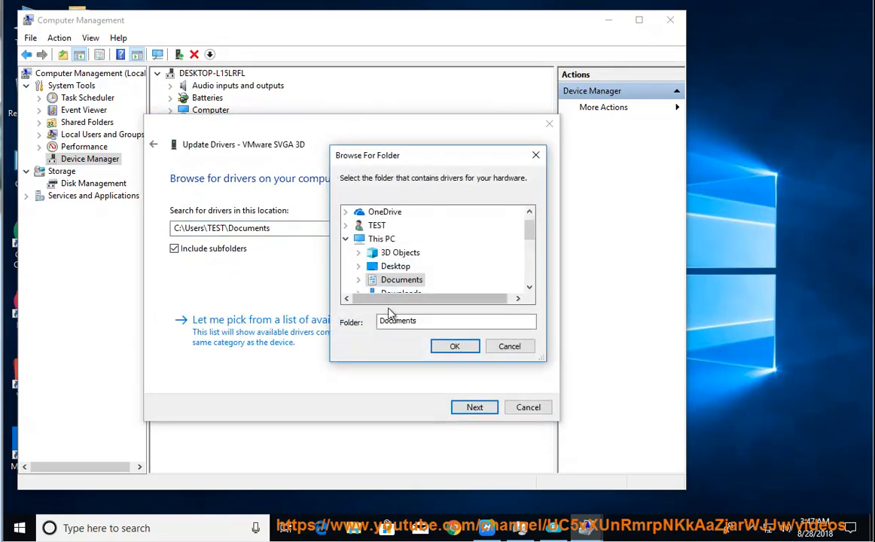
{"action": "left_click", "coordinate": [455, 345]}
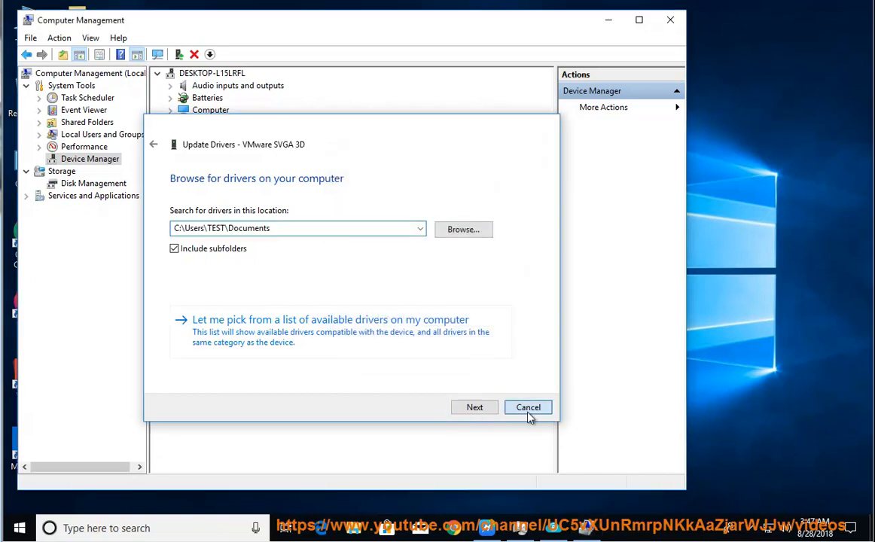
{"action": "left_click", "coordinate": [528, 407]}
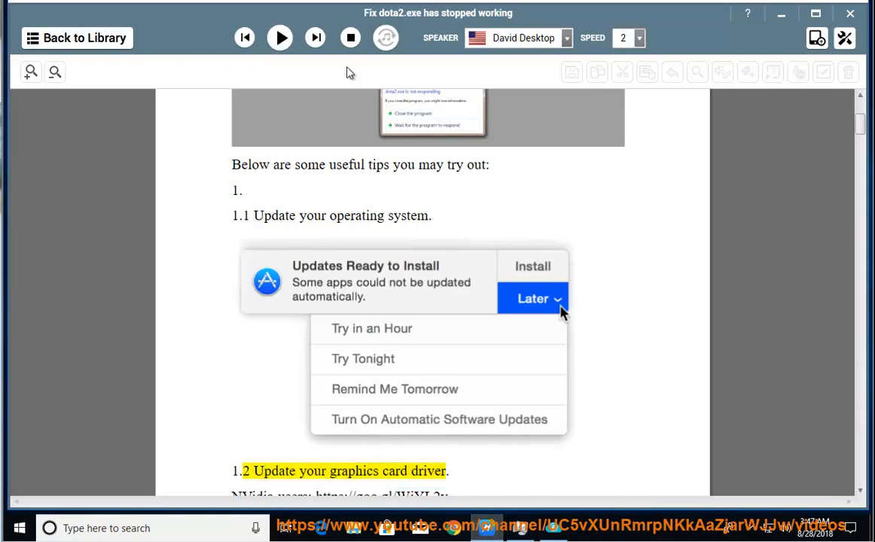
Resume the read-aloud and follow the text down through the NVidia driver link
{"action": "left_click", "coordinate": [279, 37]}
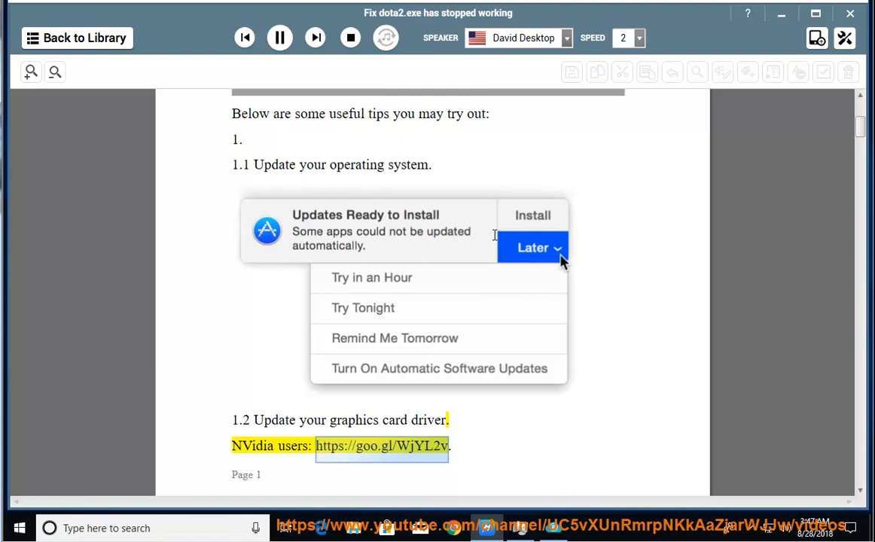
{"action": "scroll", "scroll_direction": "down", "scroll_amount": 3}
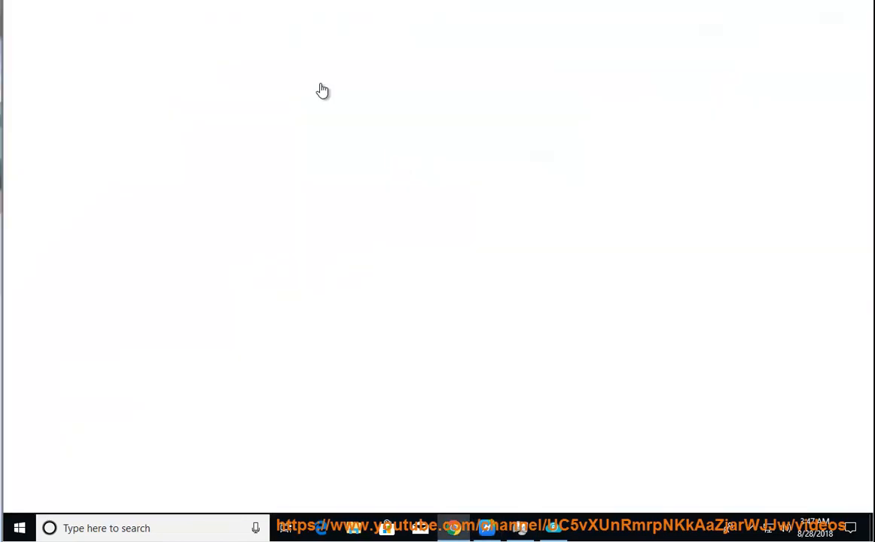
{"action": "type", "text": "https://goo.gl/WjYL2v"}
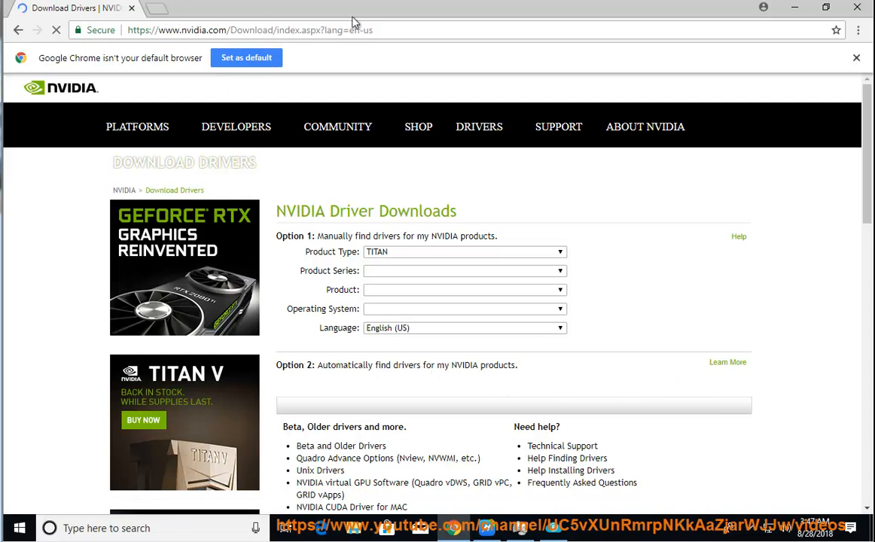
{"action": "type", "text": "https://goo.gl/ZAKD7F"}
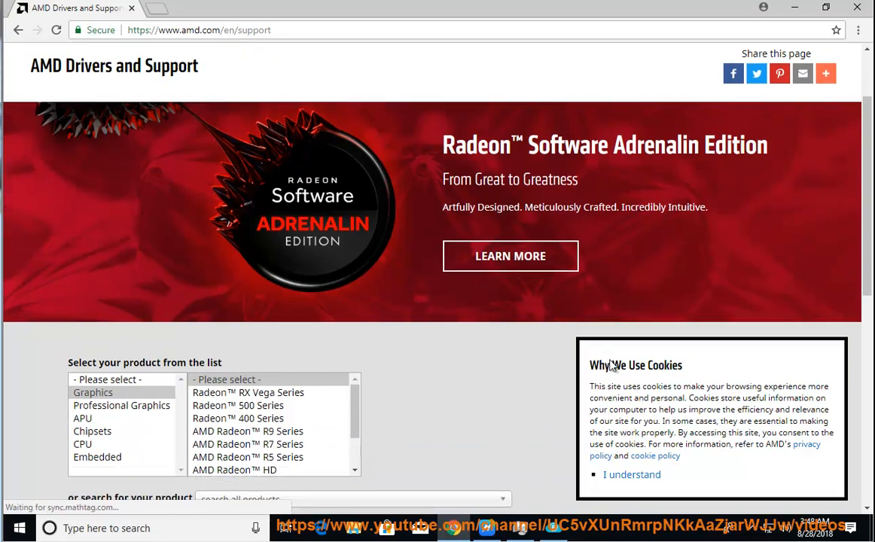
{"action": "scroll", "scroll_direction": "down", "scroll_amount": 3}
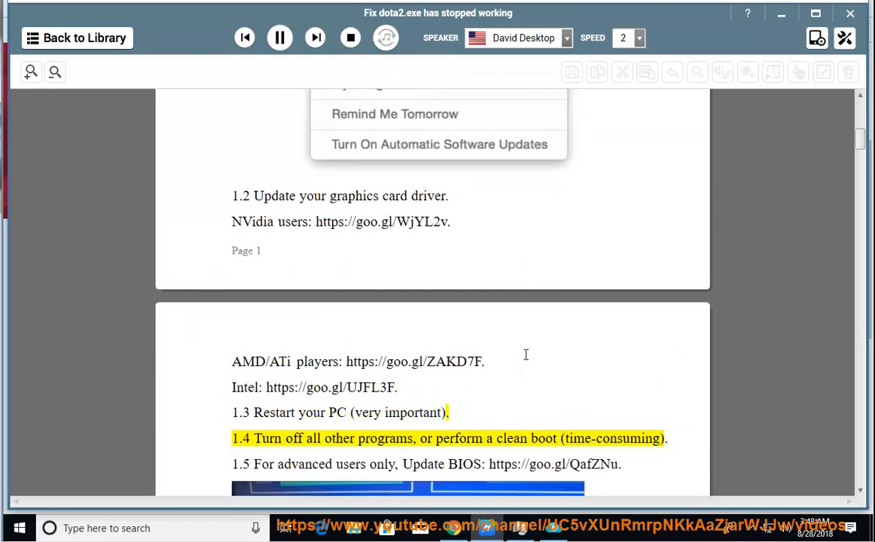
Continue reading from the clean boot tip in section 1.4, then pause
{"action": "double_click", "coordinate": [385, 439]}
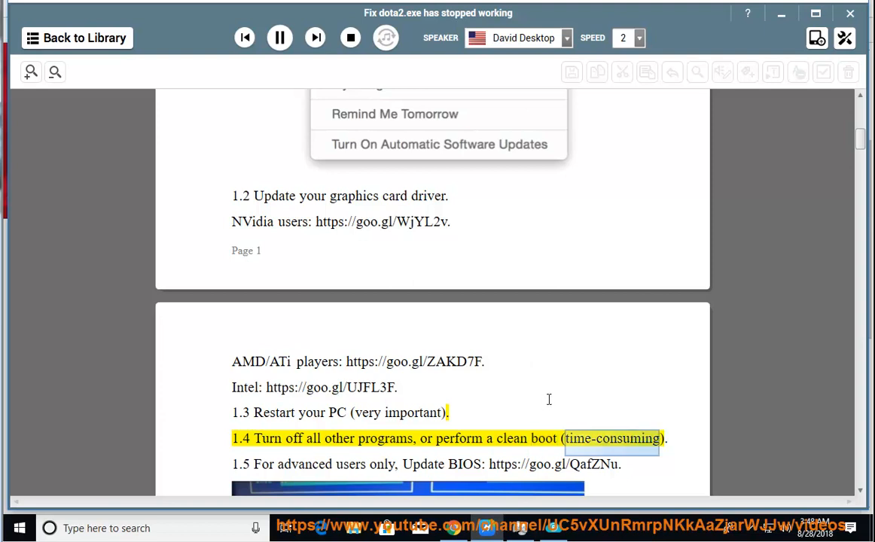
{"action": "left_click", "coordinate": [279, 38]}
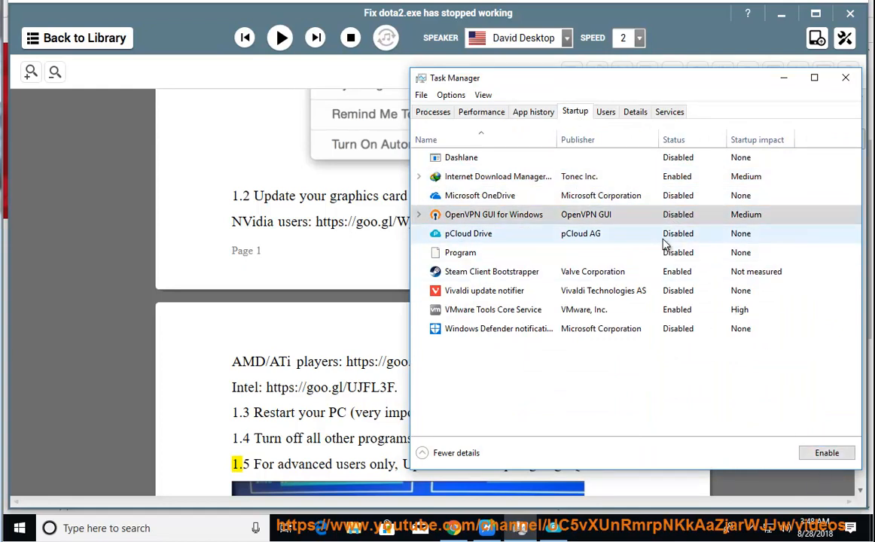
Select the pCloud Drive entry in Task Manager's Startup list
{"action": "left_click", "coordinate": [492, 271]}
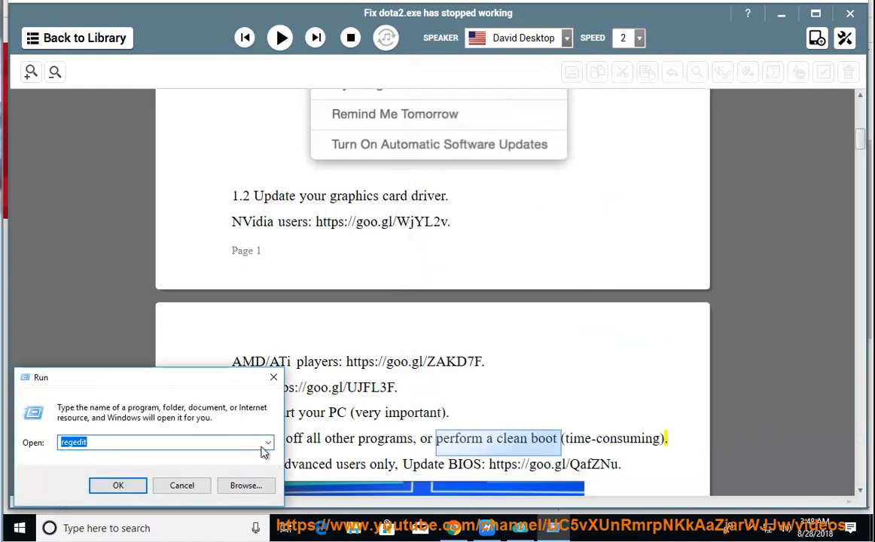
Run MSCONFIG, set Selective startup with Microsoft services hidden, and confirm with OK
{"action": "type", "text": "MSCONFIG"}
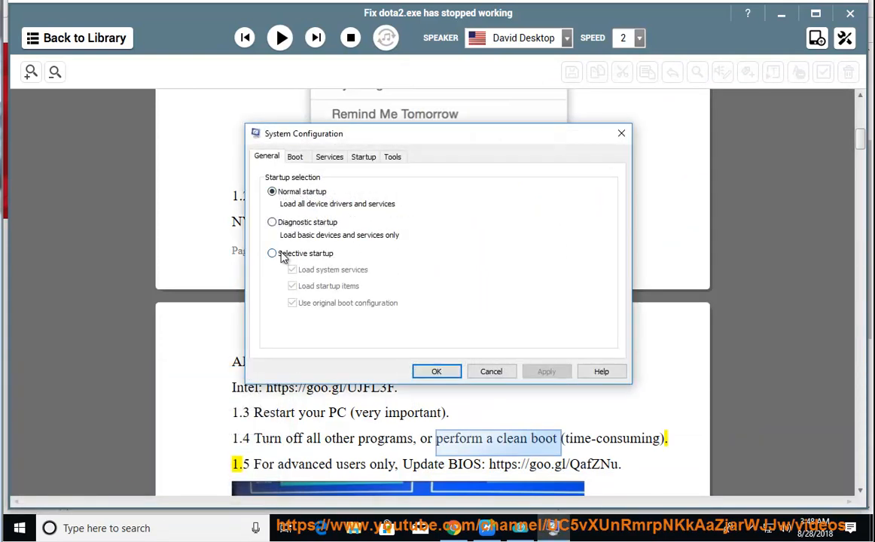
{"action": "left_click", "coordinate": [271, 253]}
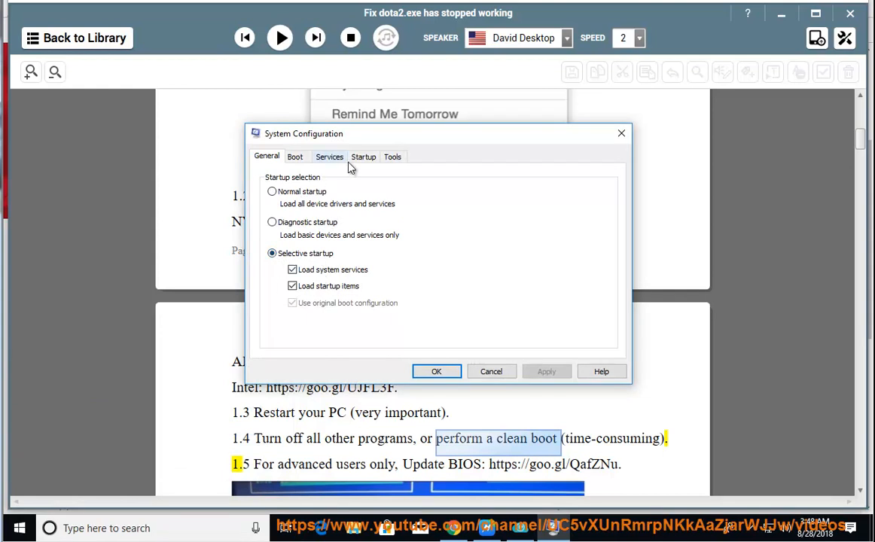
{"action": "left_click", "coordinate": [330, 156]}
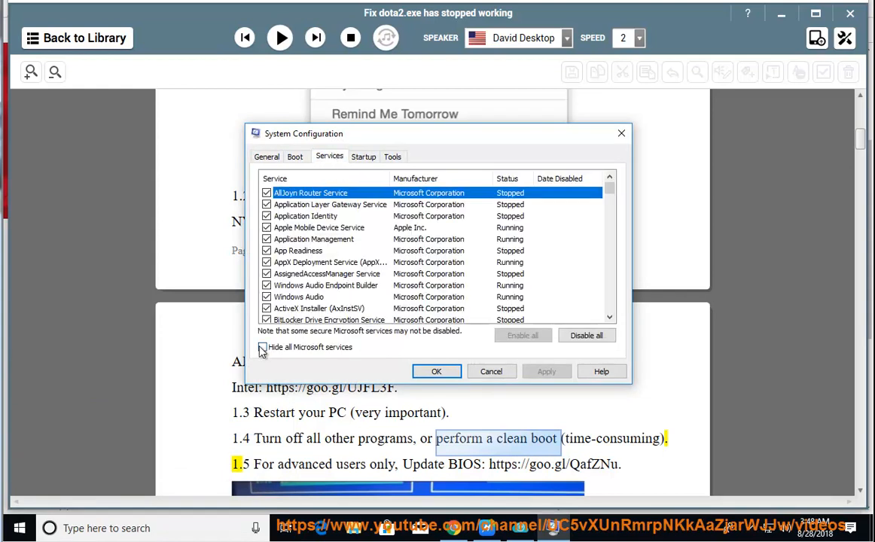
{"action": "left_click", "coordinate": [263, 347]}
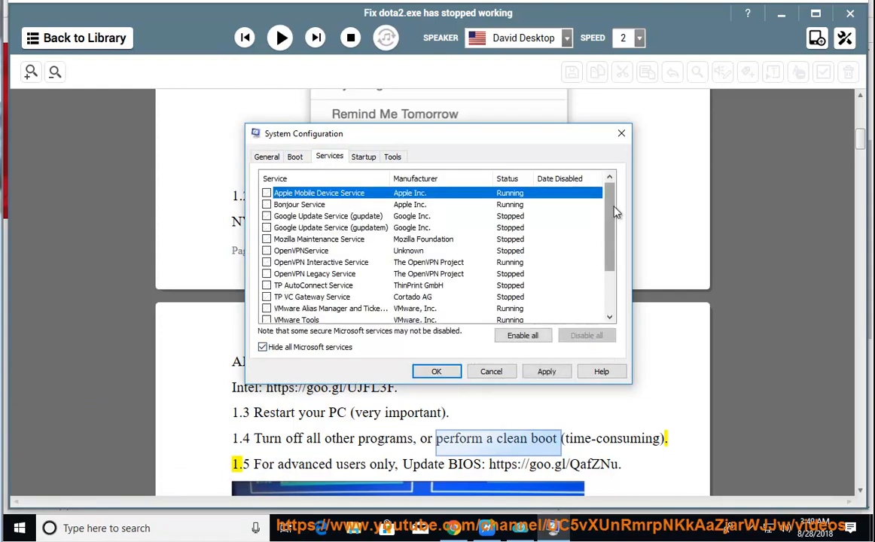
{"action": "scroll", "scroll_direction": "down", "scroll_amount": 3}
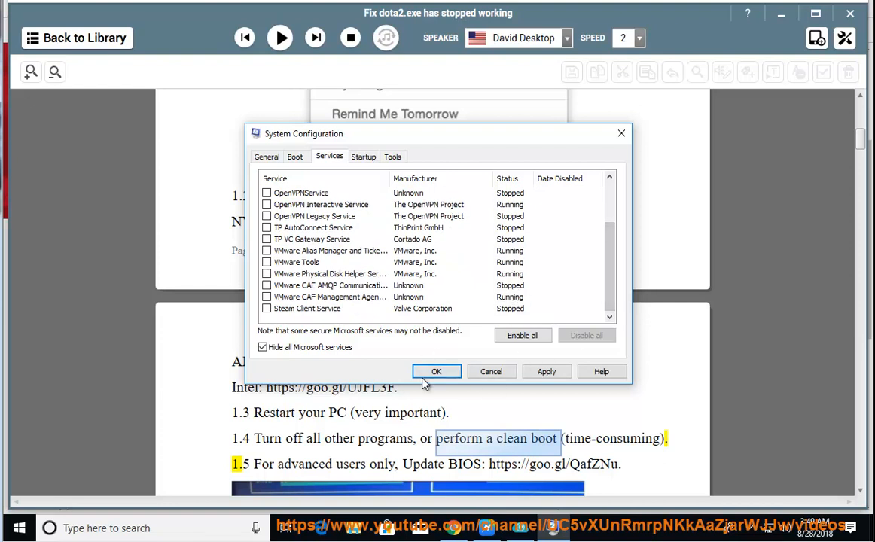
{"action": "left_click", "coordinate": [436, 371]}
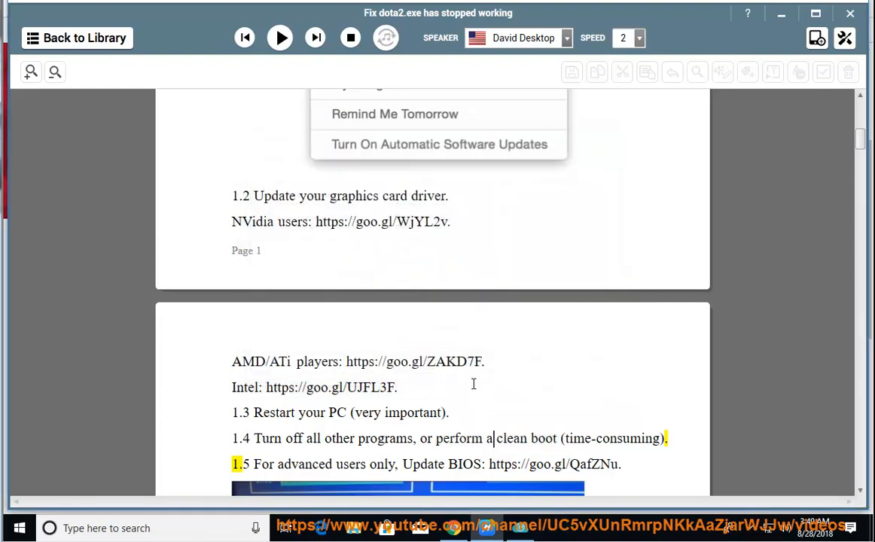
Resume reading through the BIOS update and game-file verification steps, following the text down
{"action": "left_click", "coordinate": [279, 37]}
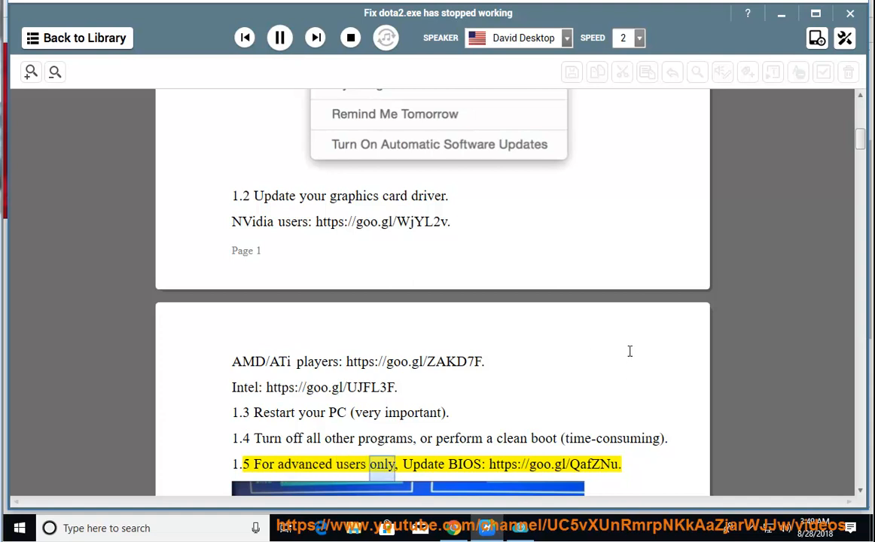
{"action": "scroll", "scroll_direction": "down", "scroll_amount": 3}
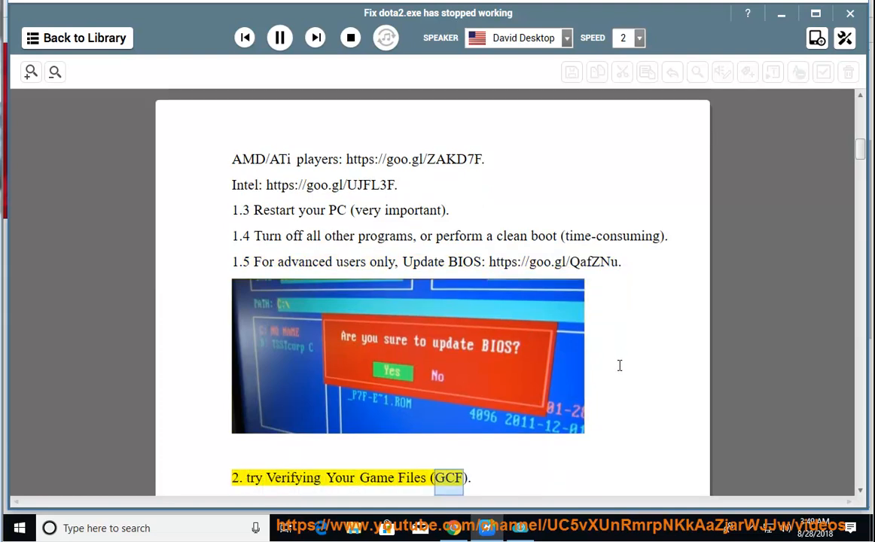
{"action": "scroll", "scroll_direction": "down", "scroll_amount": 3}
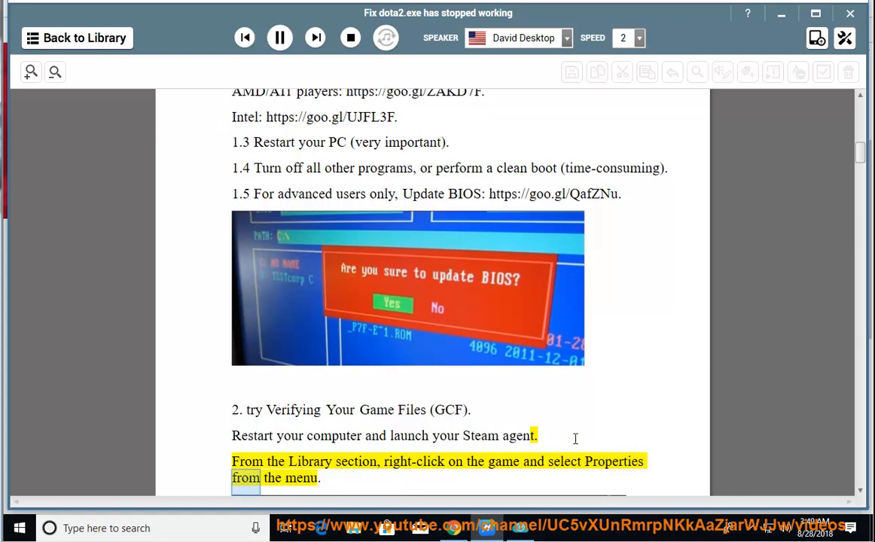
{"action": "scroll", "scroll_direction": "down", "scroll_amount": 3}
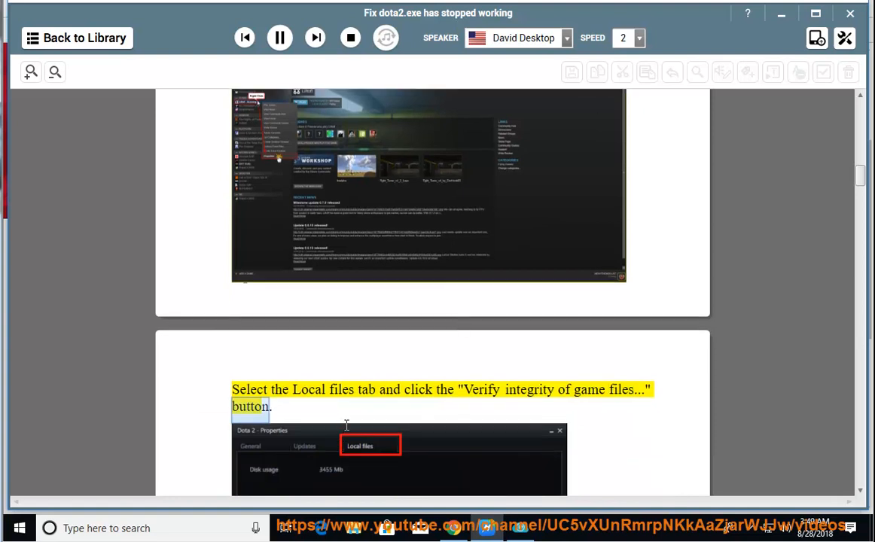
{"action": "scroll", "scroll_direction": "down", "scroll_amount": 3}
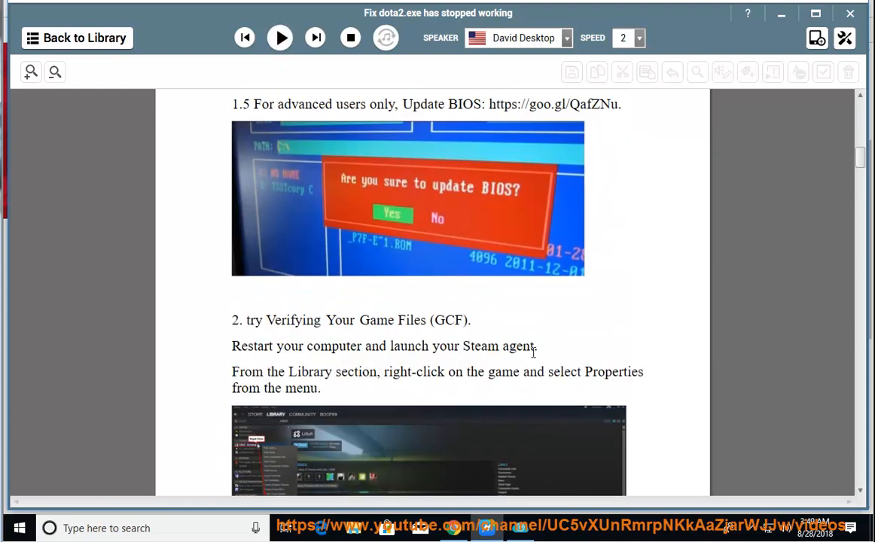
Mark the restart-and-launch-Steam sentence and head to the desktop to launch Steam
{"action": "triple_click", "coordinate": [384, 345]}
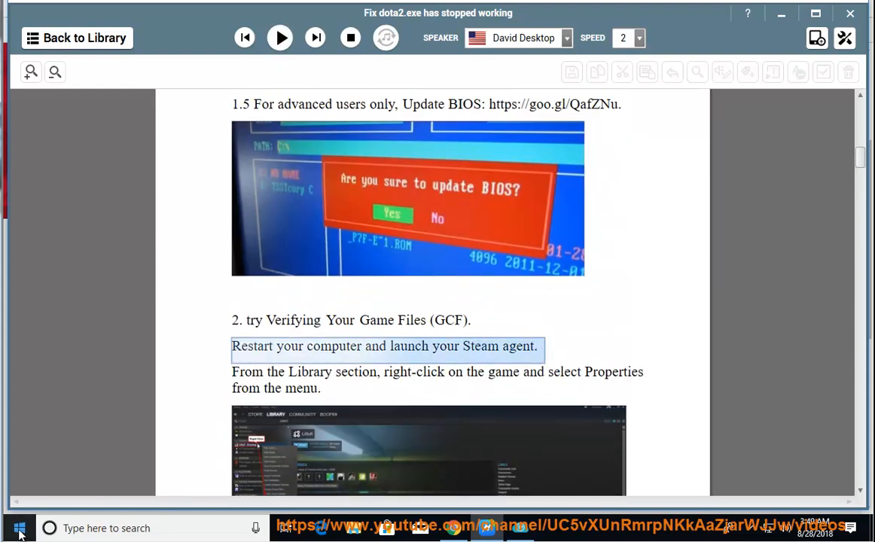
{"action": "left_click", "coordinate": [19, 527]}
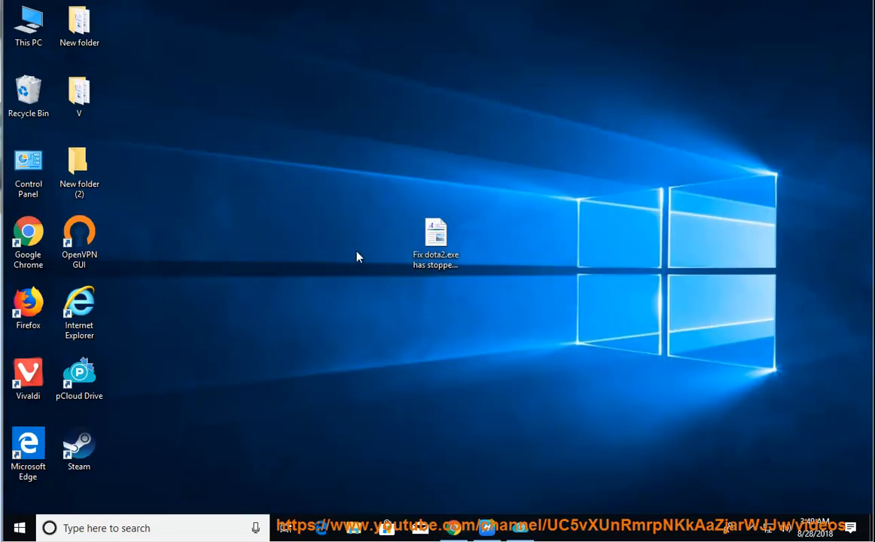
Run the Steam shortcut as administrator, allow the UAC prompt, then return to the tutorial
{"action": "right_click", "coordinate": [78, 448]}
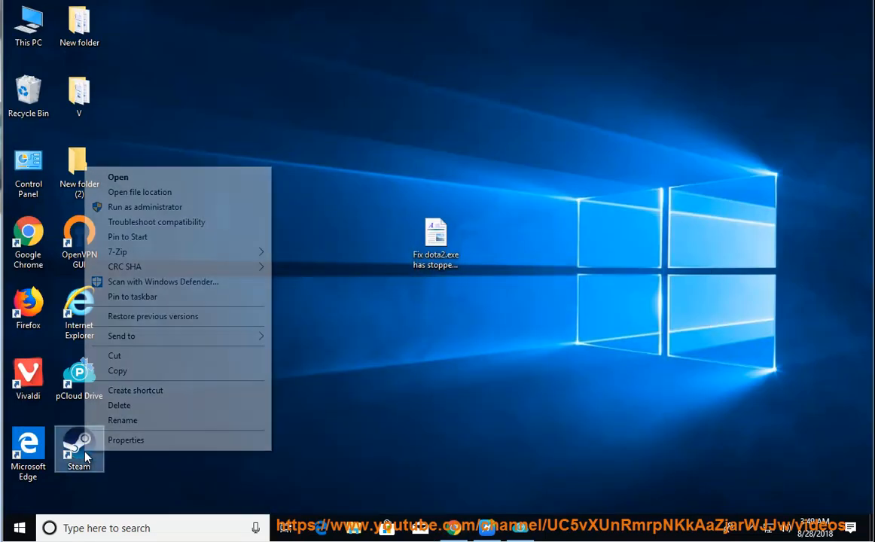
{"action": "left_click", "coordinate": [144, 207]}
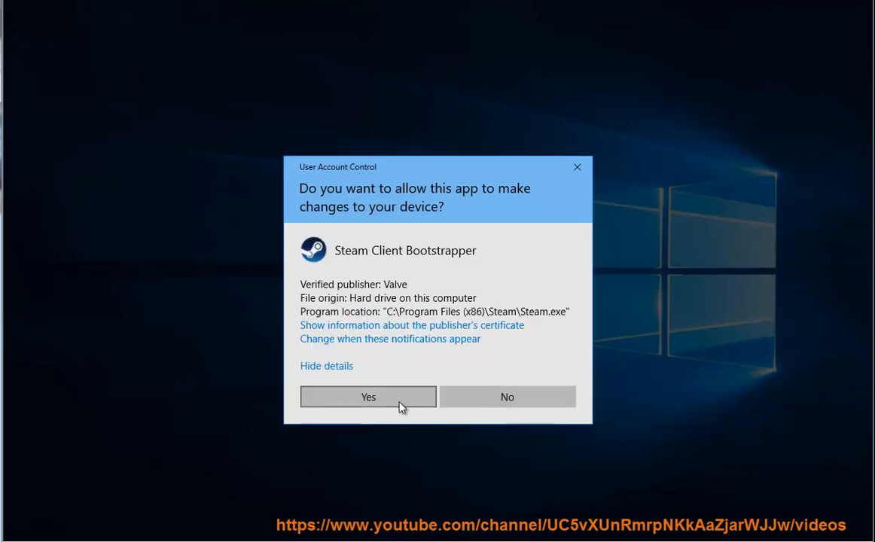
{"action": "left_click", "coordinate": [368, 397]}
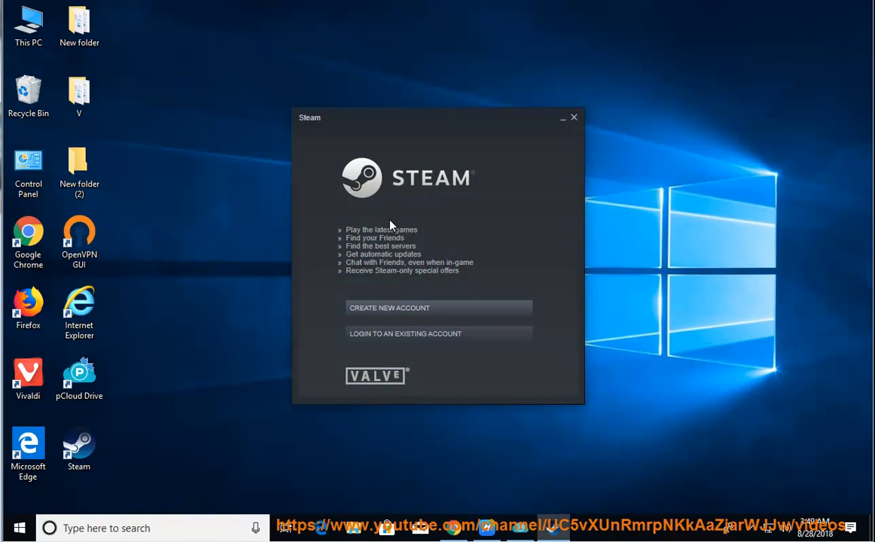
{"action": "left_click", "coordinate": [405, 334]}
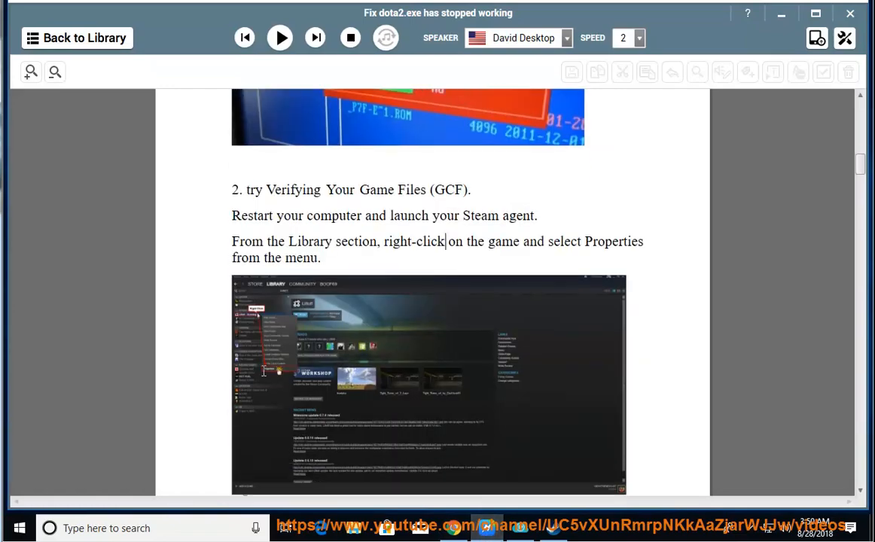
Read aloud through the verify-files and launch-options steps up to 'Exit Steam entirely', then pause
{"action": "scroll", "scroll_direction": "down", "scroll_amount": 3}
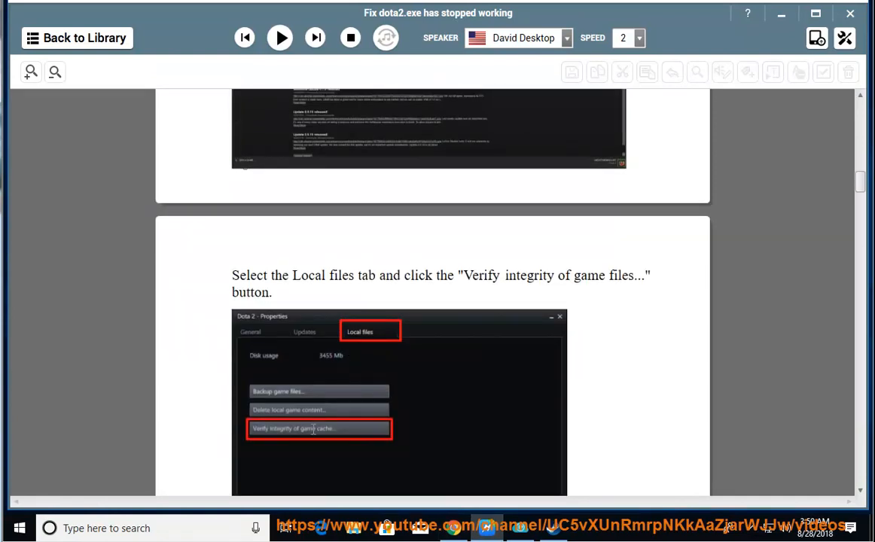
{"action": "left_click", "coordinate": [279, 37]}
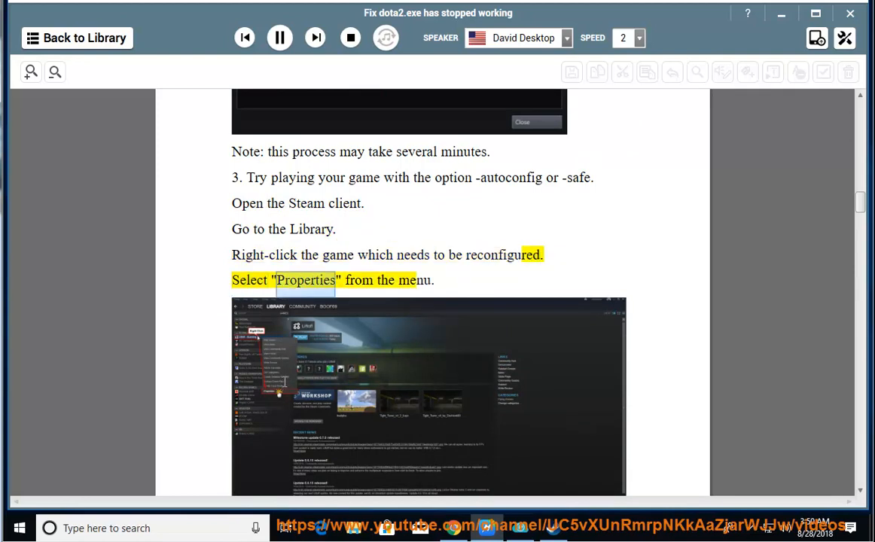
{"action": "scroll", "scroll_direction": "down", "scroll_amount": 3}
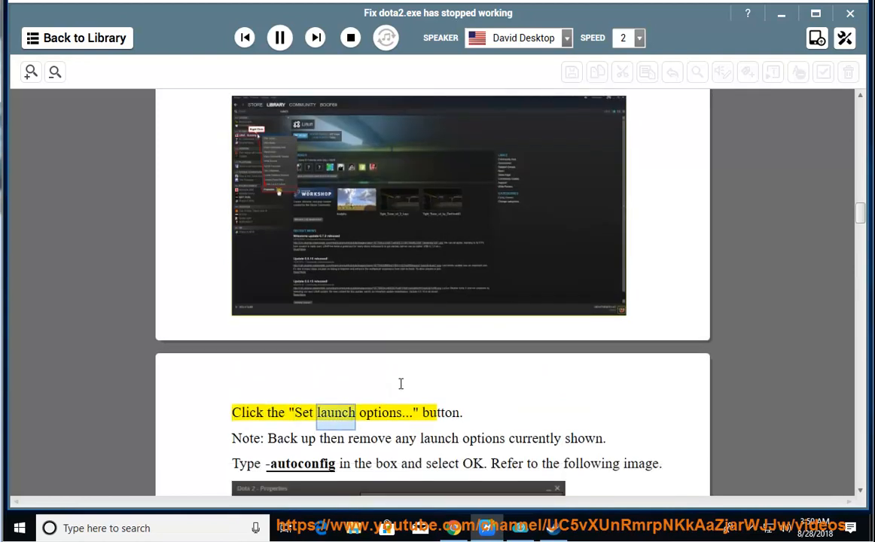
{"action": "scroll", "scroll_direction": "down", "scroll_amount": 3}
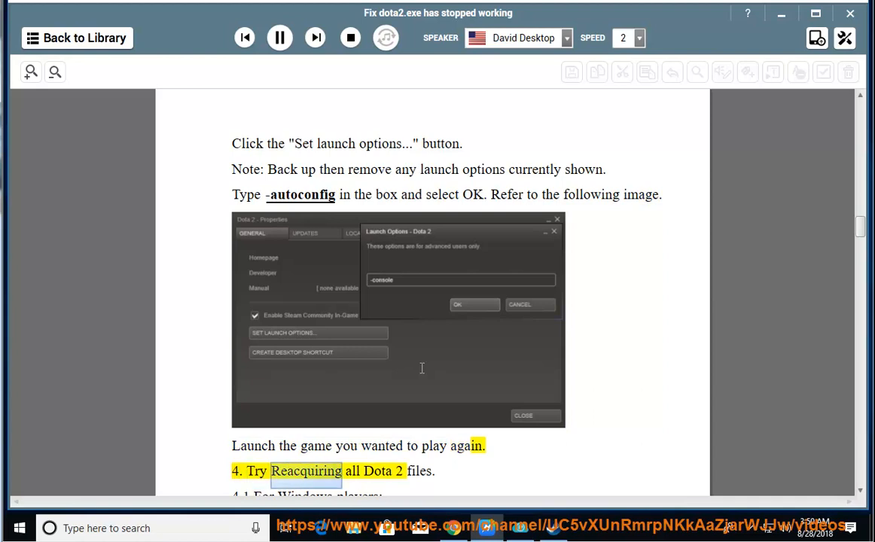
{"action": "scroll", "scroll_direction": "down", "scroll_amount": 3}
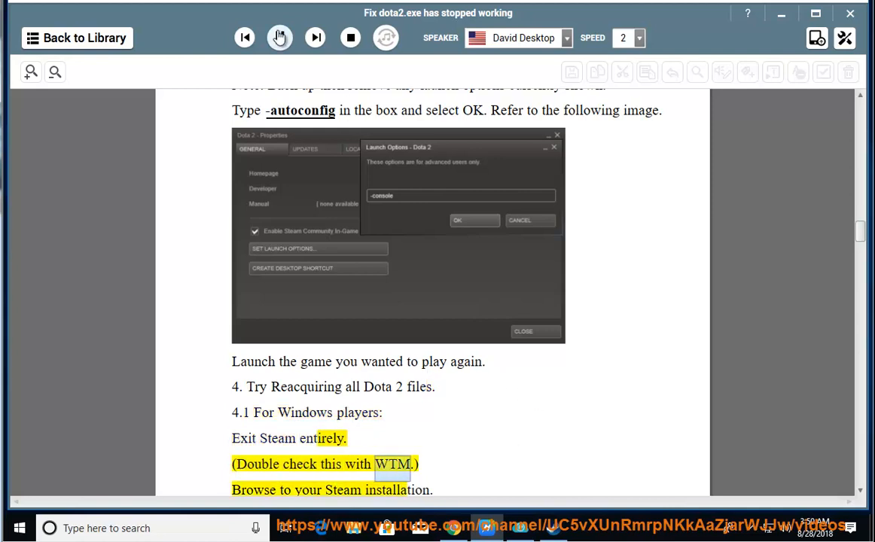
{"action": "left_click", "coordinate": [279, 38]}
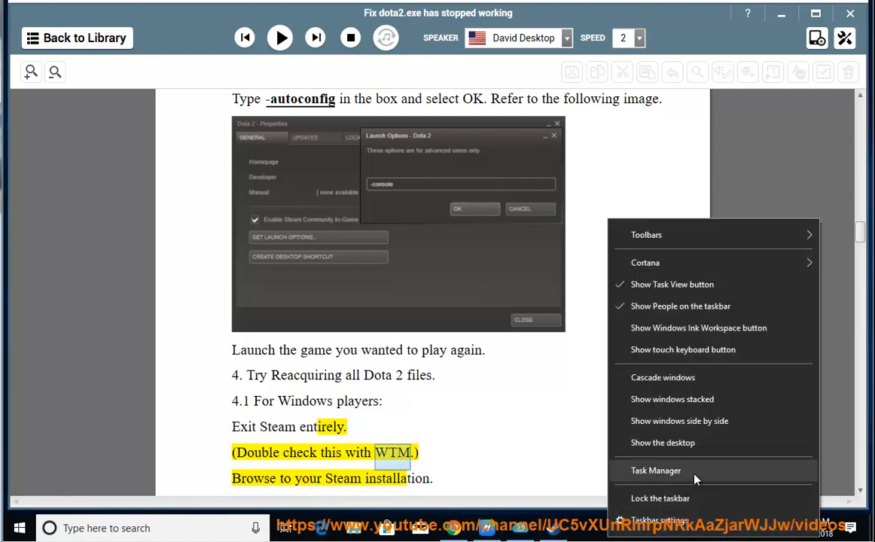
End the Steam Client Bootstrapper task and review the remaining process list
{"action": "left_click", "coordinate": [656, 471]}
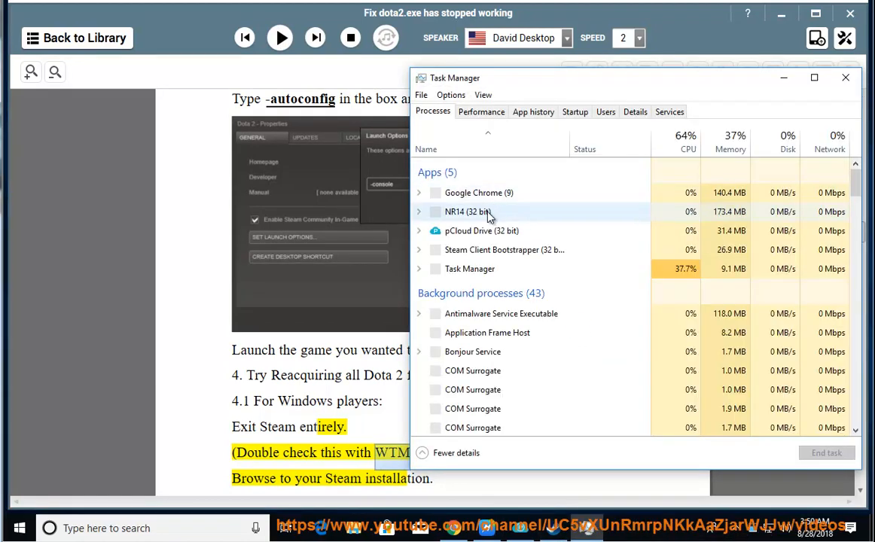
{"action": "left_click", "coordinate": [504, 250]}
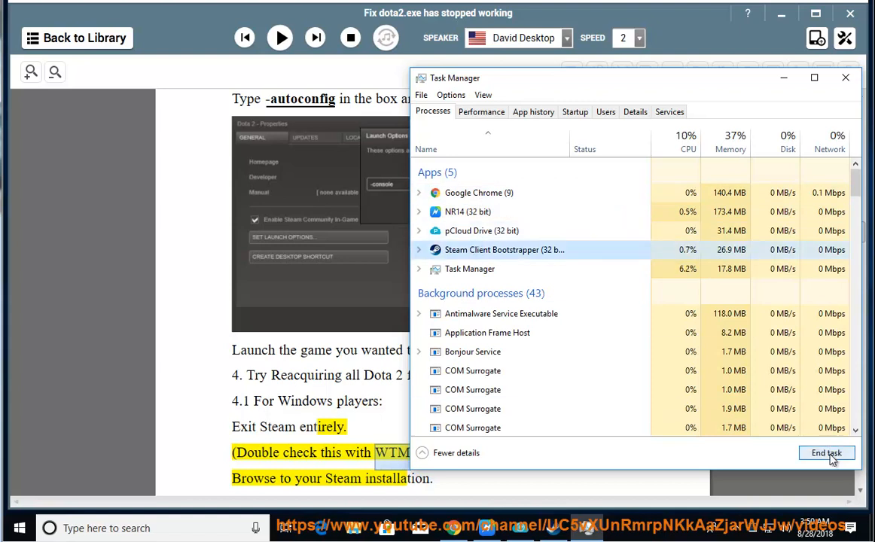
{"action": "left_click", "coordinate": [826, 453]}
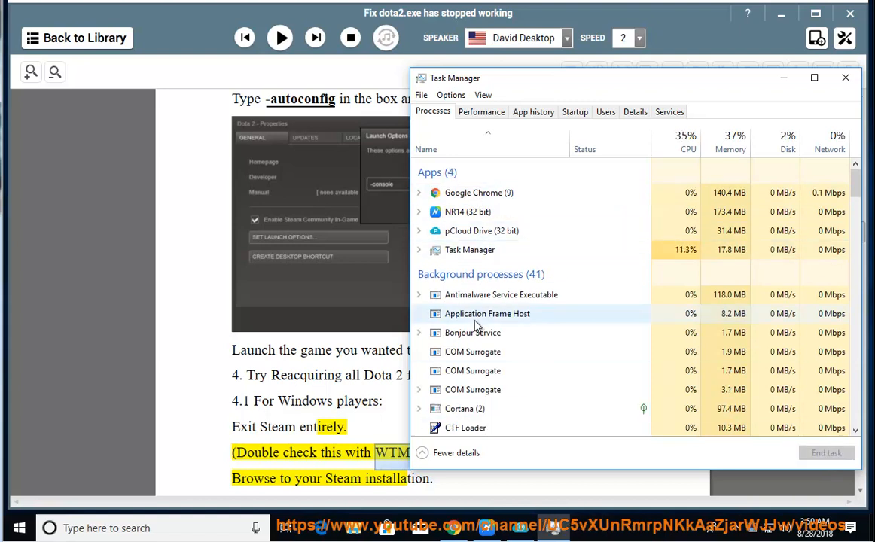
{"action": "scroll", "scroll_direction": "down", "scroll_amount": 3}
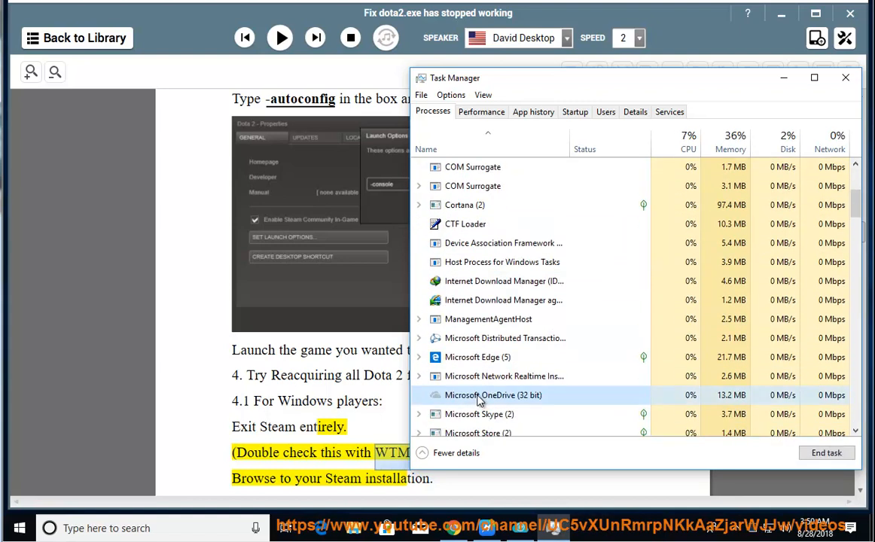
{"action": "scroll", "scroll_direction": "down", "scroll_amount": 3}
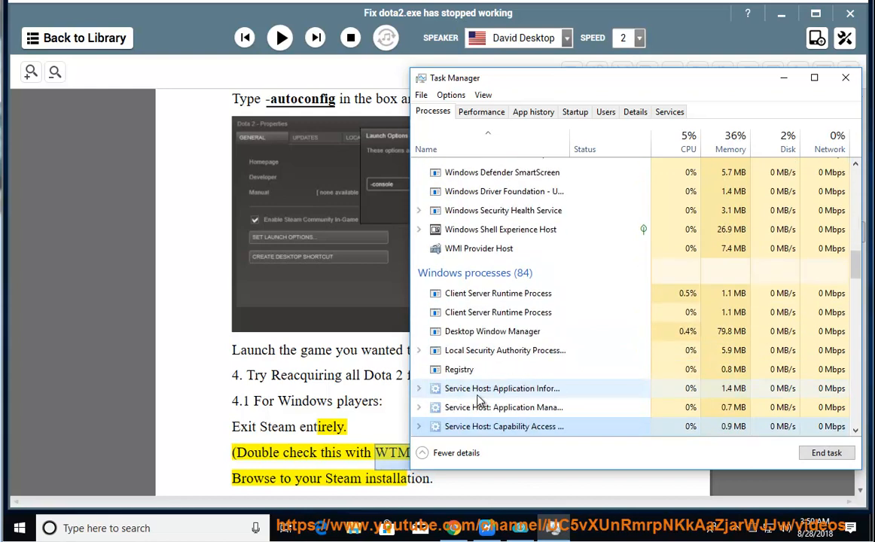
{"action": "scroll", "scroll_direction": "down", "scroll_amount": 3}
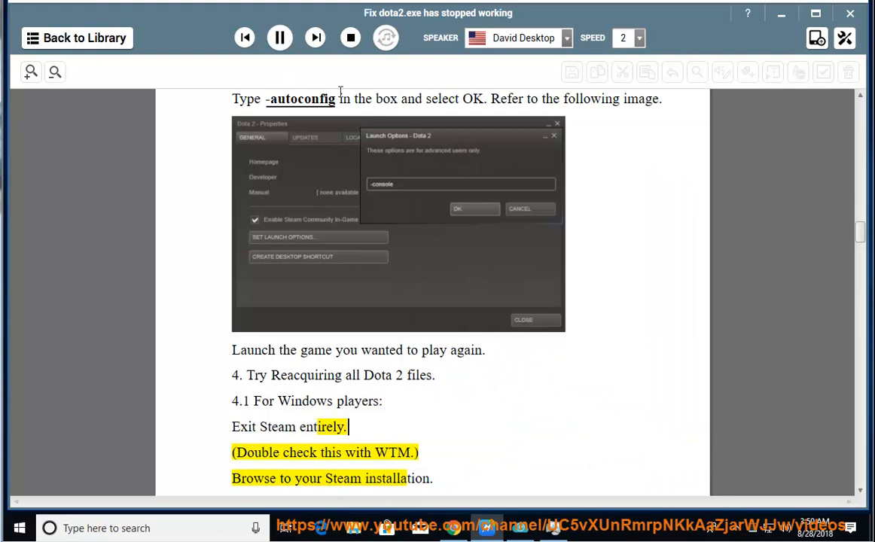
Let the steamapps-renaming steps play aloud, then pause NaturalReader
{"action": "scroll", "scroll_direction": "down", "scroll_amount": 3}
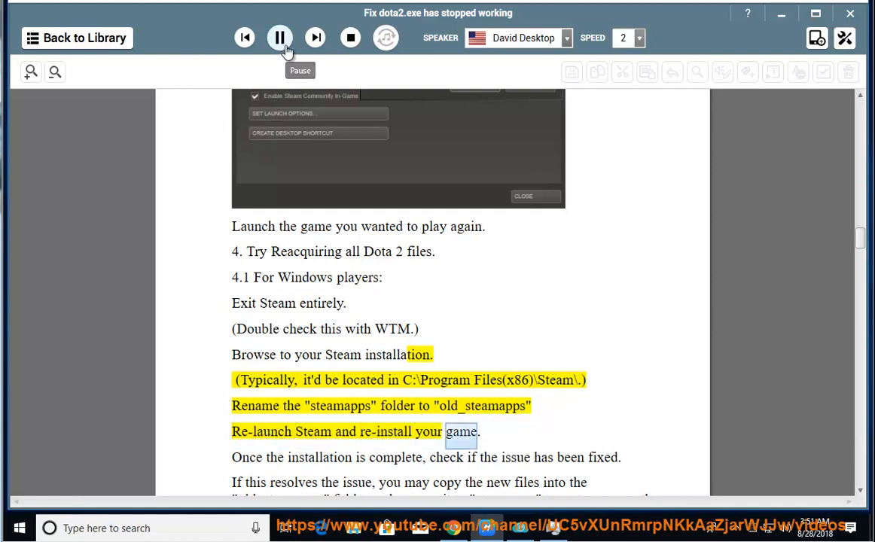
{"action": "left_click", "coordinate": [279, 38]}
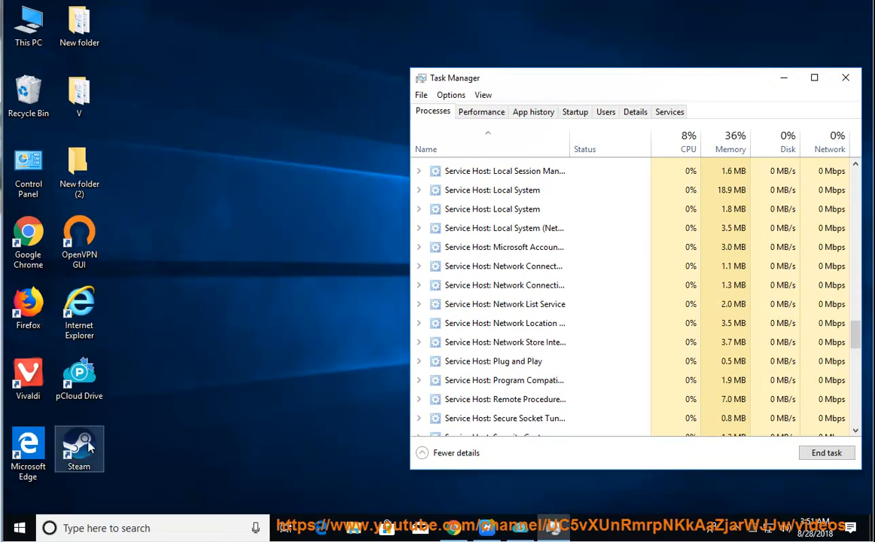
Open the Steam shortcut's file location and select the steamapps folder
{"action": "right_click", "coordinate": [79, 449]}
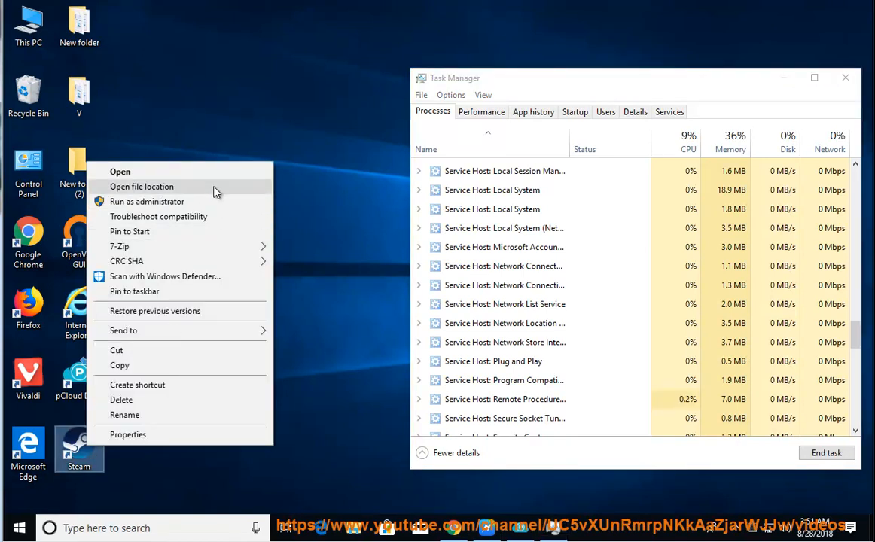
{"action": "left_click", "coordinate": [141, 186]}
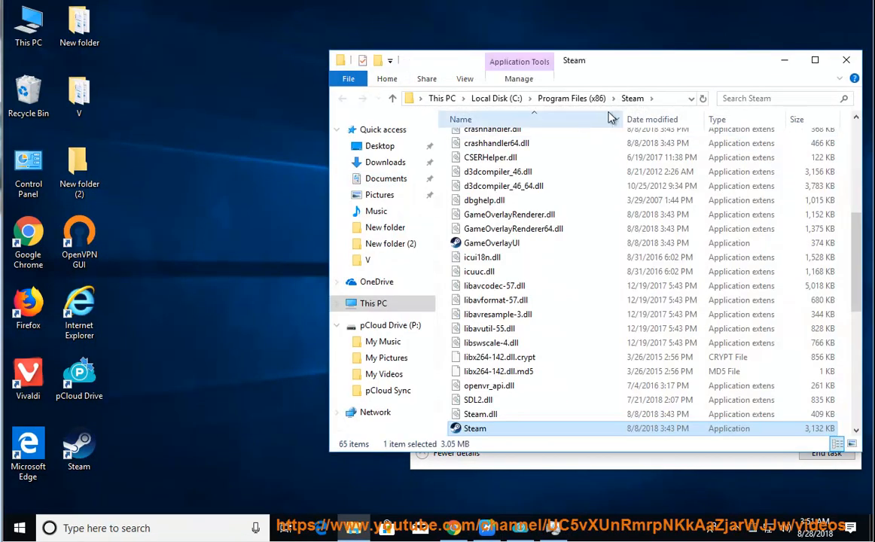
{"action": "left_click", "coordinate": [550, 98]}
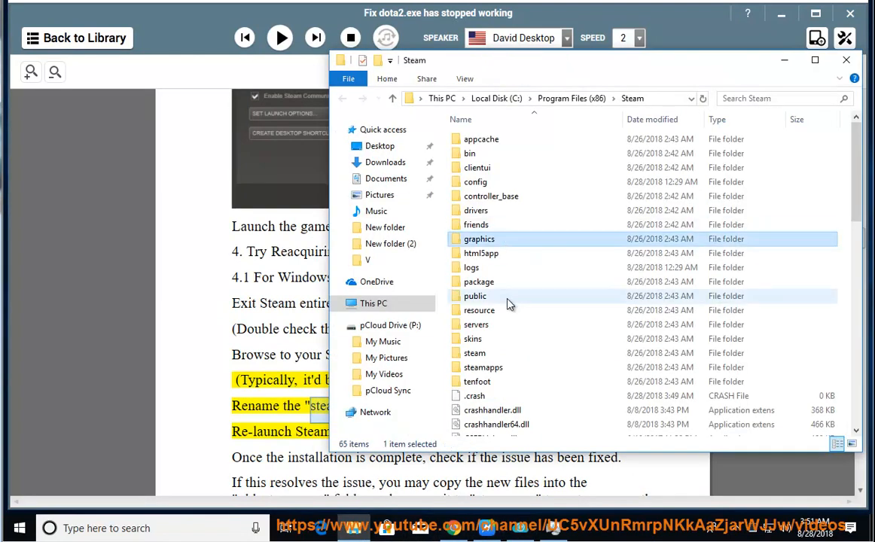
{"action": "left_click", "coordinate": [484, 368]}
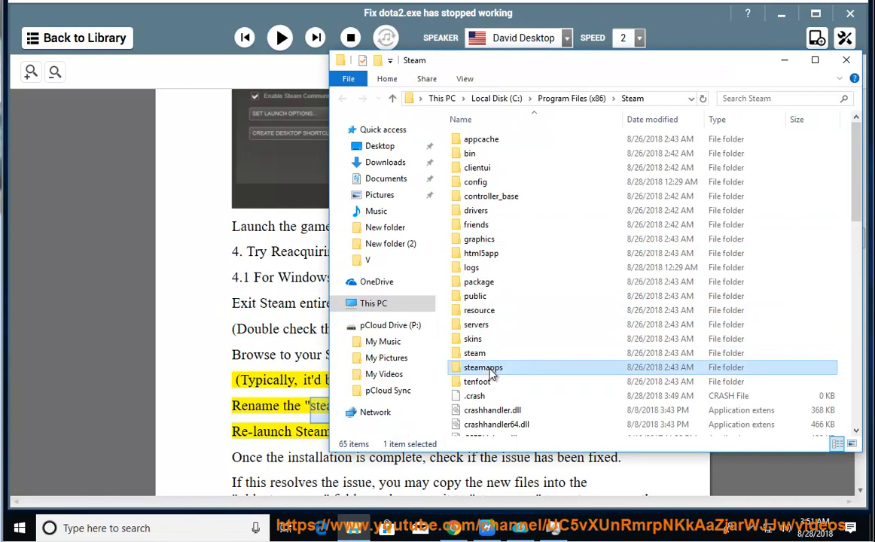
Show the folder as large icons and start renaming steamapps
{"action": "left_click", "coordinate": [465, 78]}
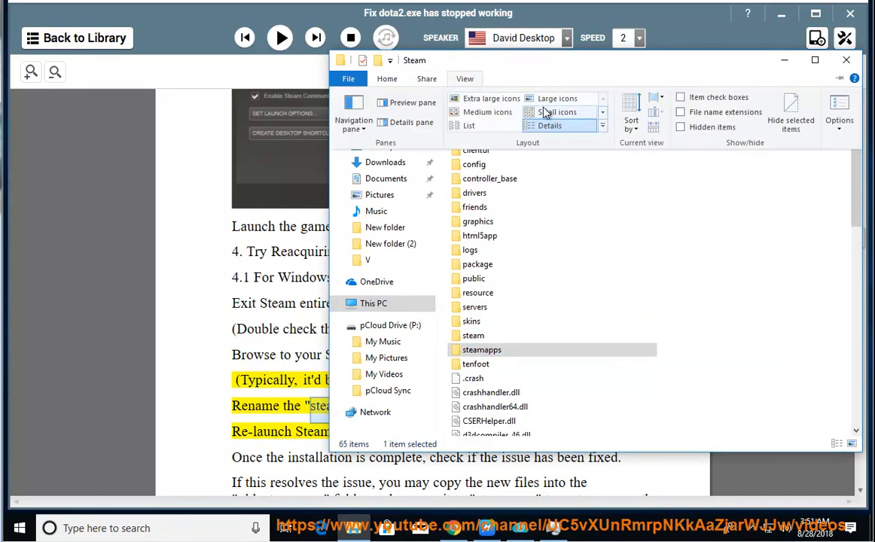
{"action": "left_click", "coordinate": [558, 98]}
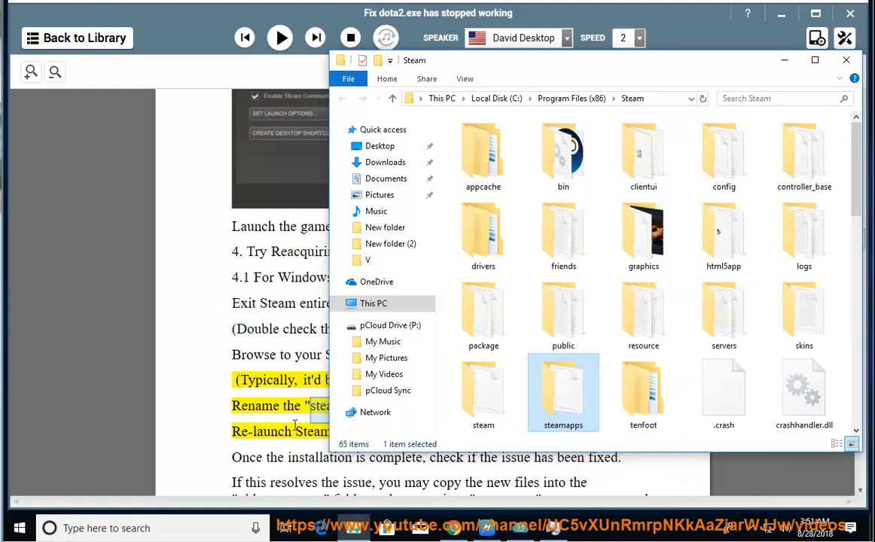
{"action": "right_click", "coordinate": [563, 392]}
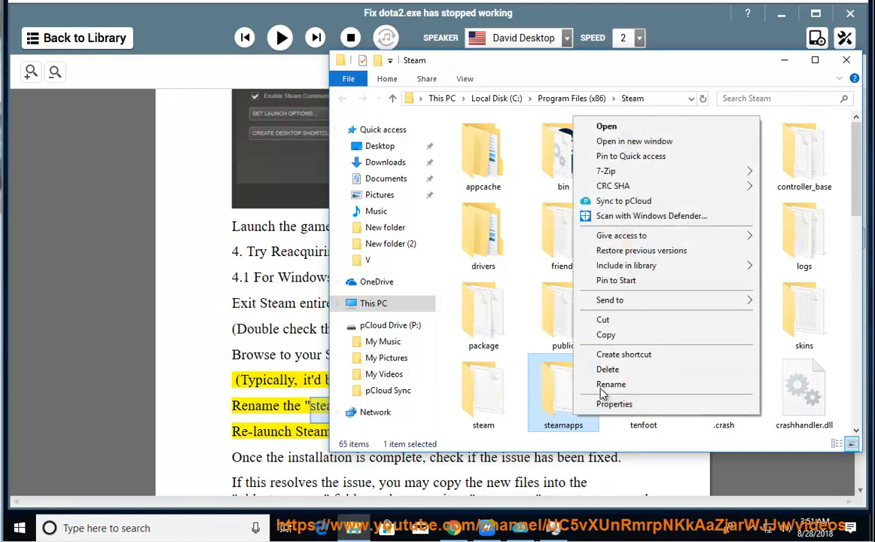
{"action": "left_click", "coordinate": [611, 384]}
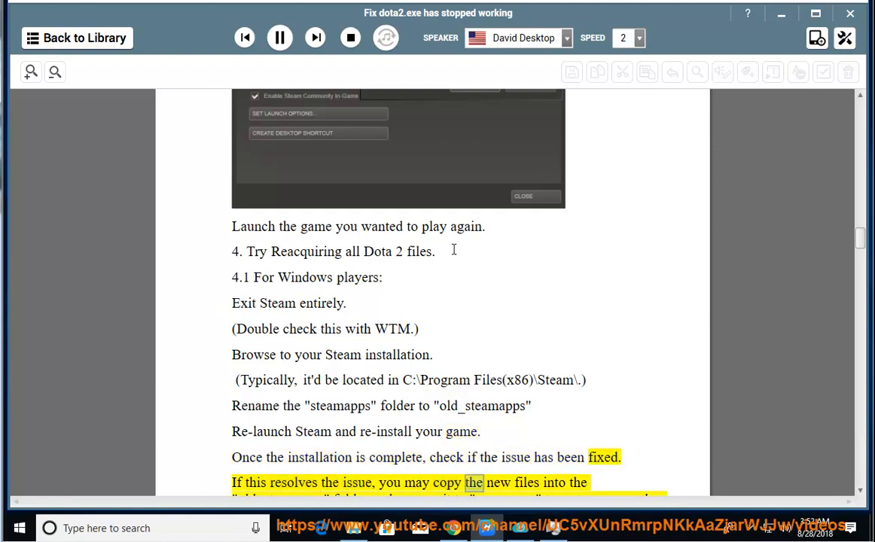
Follow sections 4.2 and 4.3 on Mac and Linux as NaturalReader voices them
{"action": "scroll", "scroll_direction": "down", "scroll_amount": 3}
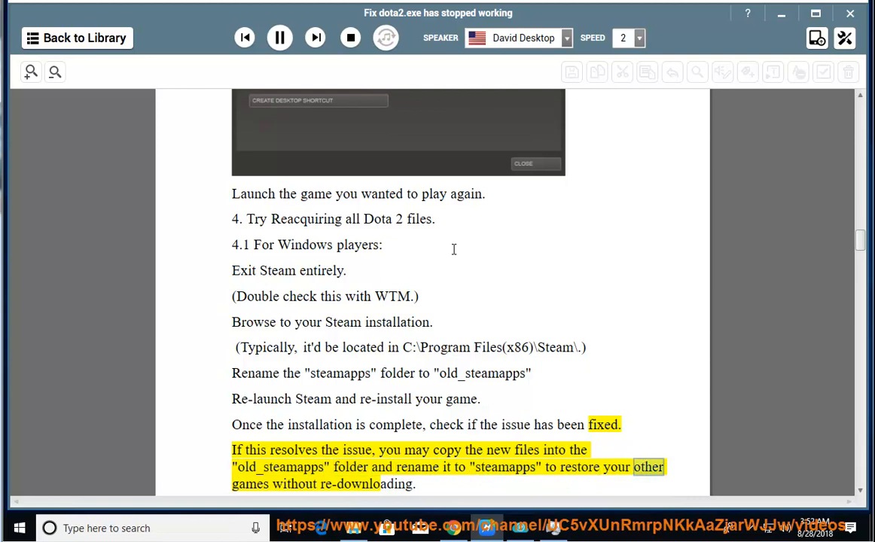
{"action": "scroll", "scroll_direction": "down", "scroll_amount": 3}
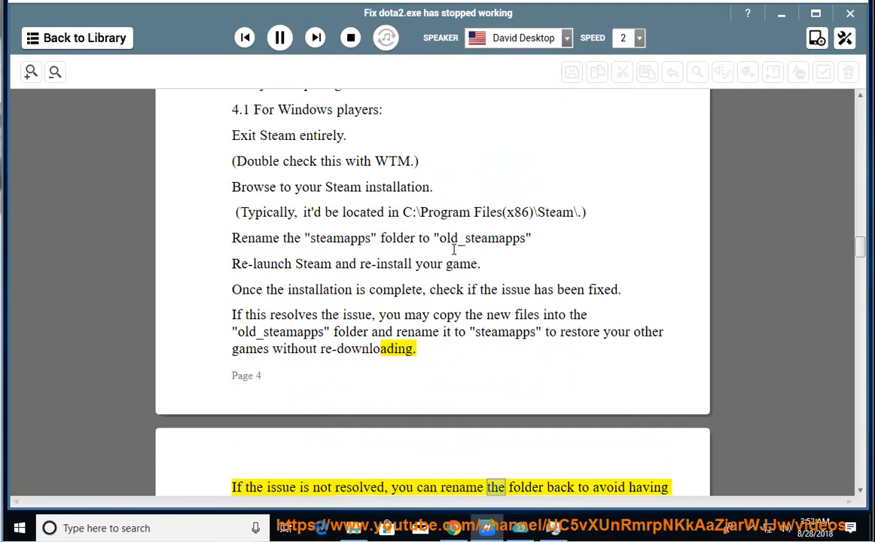
{"action": "scroll", "scroll_direction": "down", "scroll_amount": 3}
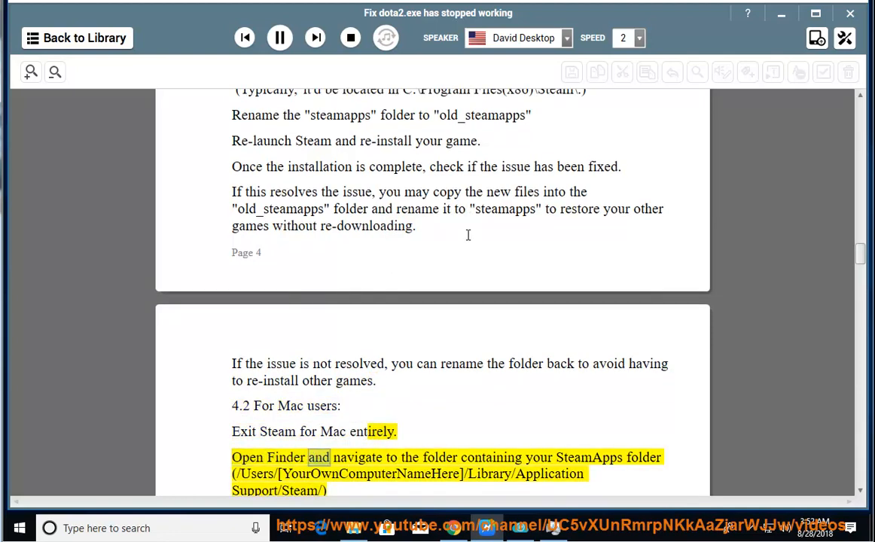
{"action": "double_click", "coordinate": [644, 457]}
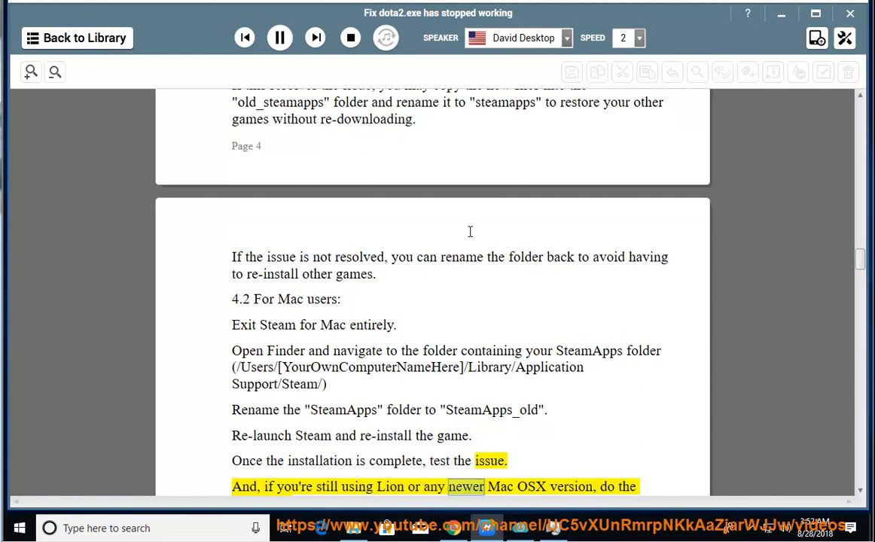
{"action": "scroll", "scroll_direction": "down", "scroll_amount": 3}
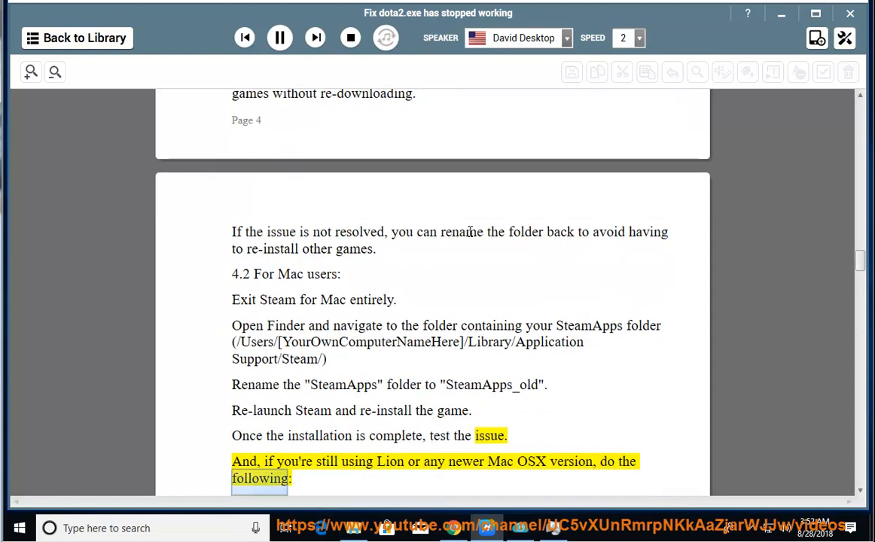
{"action": "scroll", "scroll_direction": "down", "scroll_amount": 3}
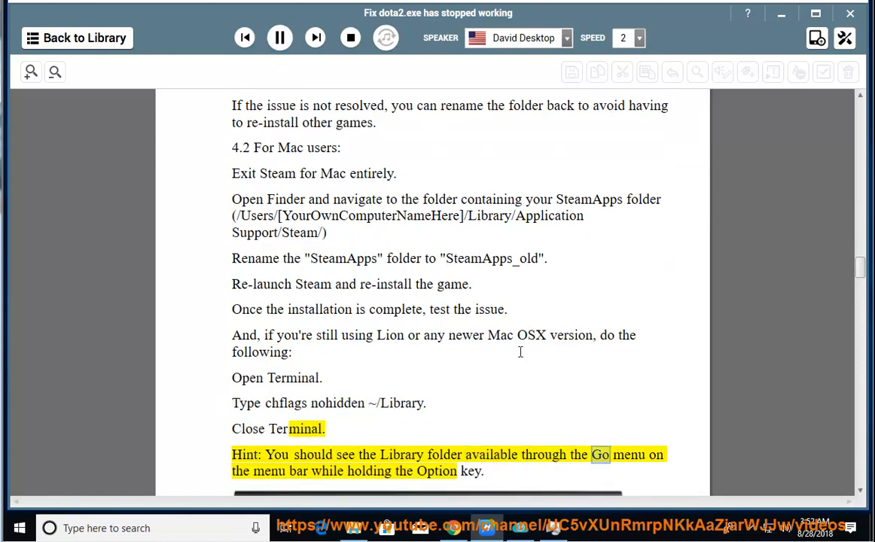
{"action": "scroll", "scroll_direction": "down", "scroll_amount": 3}
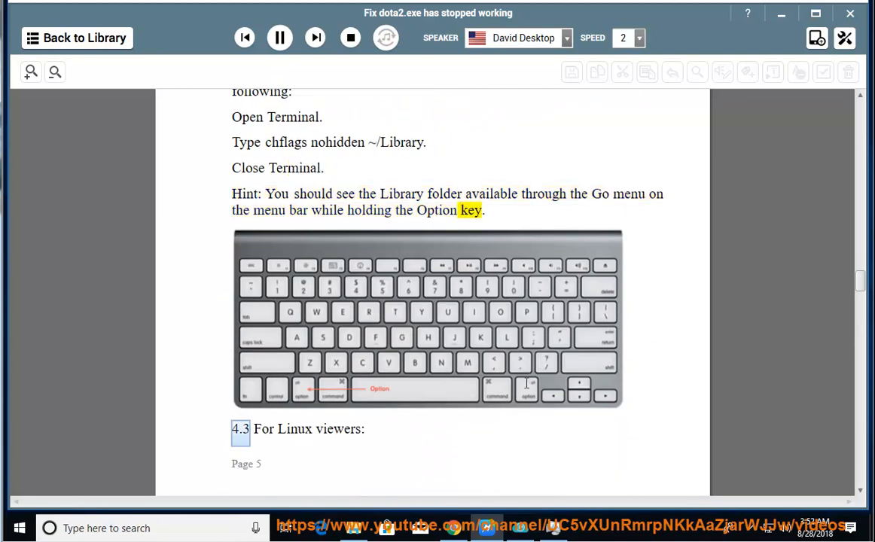
{"action": "scroll", "scroll_direction": "down", "scroll_amount": 3}
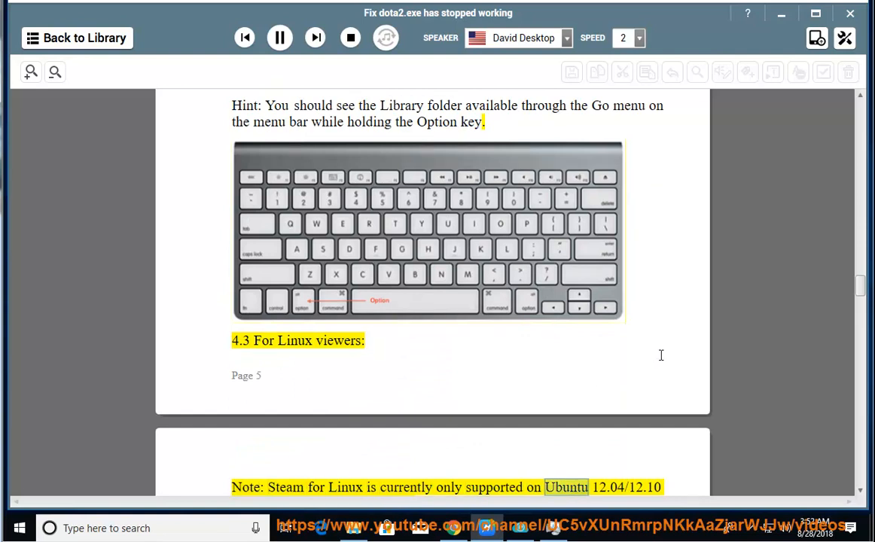
{"action": "scroll", "scroll_direction": "down", "scroll_amount": 3}
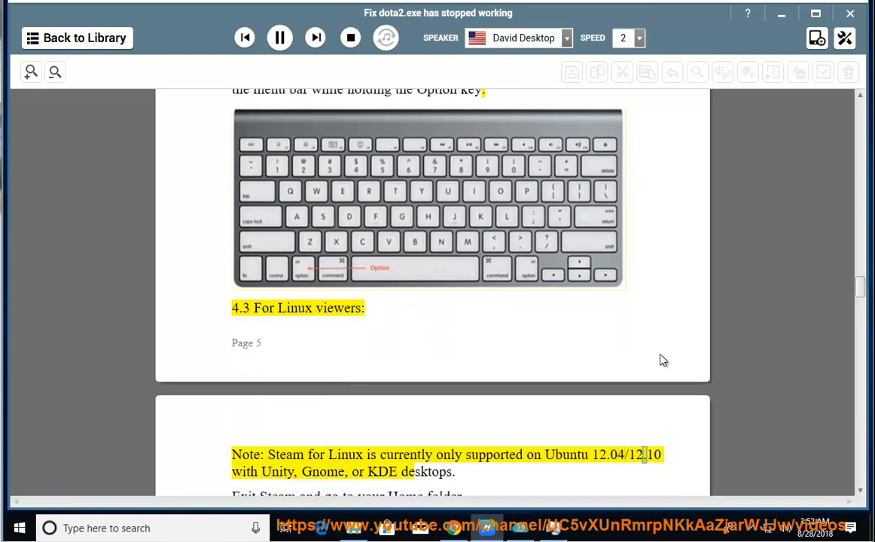
{"action": "double_click", "coordinate": [427, 472]}
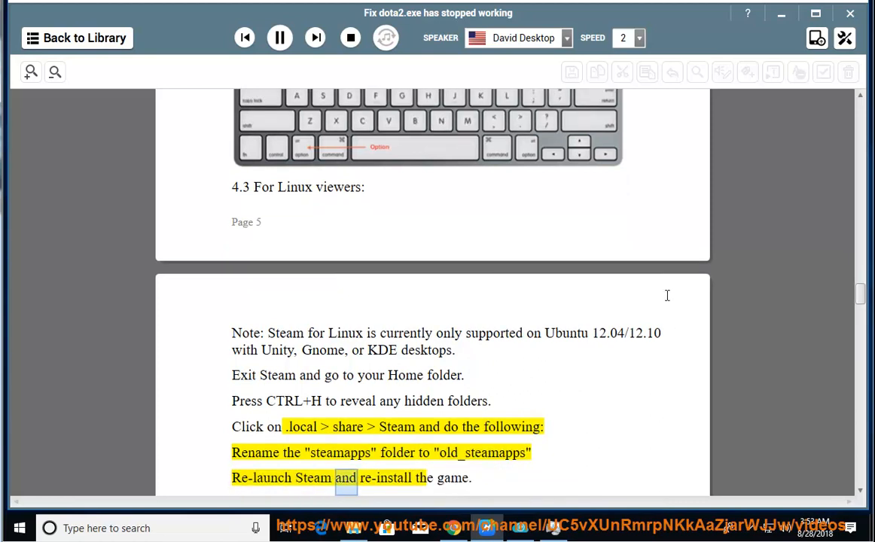
{"action": "scroll", "scroll_direction": "down", "scroll_amount": 3}
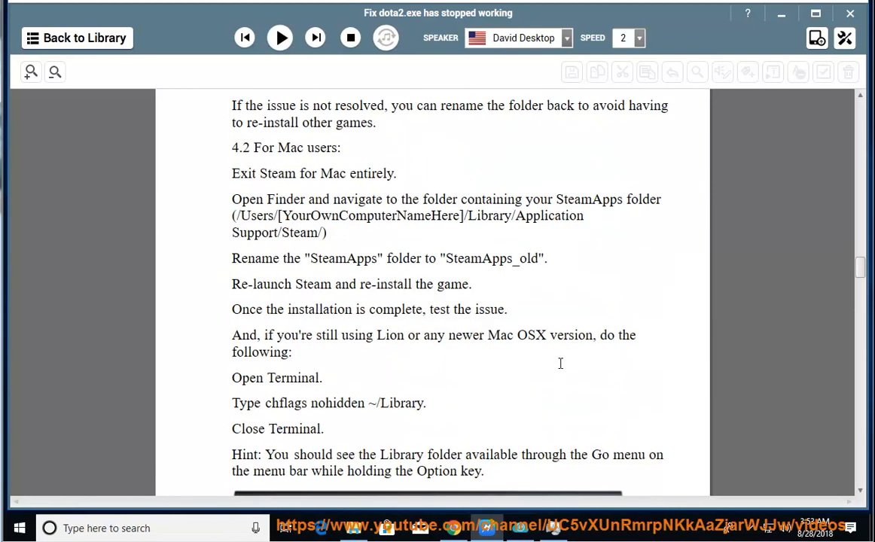
Select the 'chflags nohidden ~/Library' command text and copy it
{"action": "double_click", "coordinate": [299, 147]}
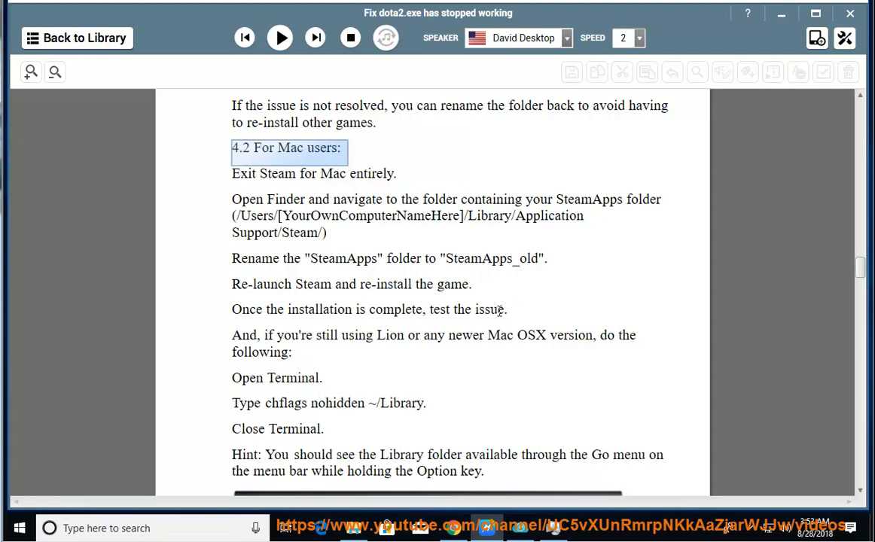
{"action": "double_click", "coordinate": [292, 378]}
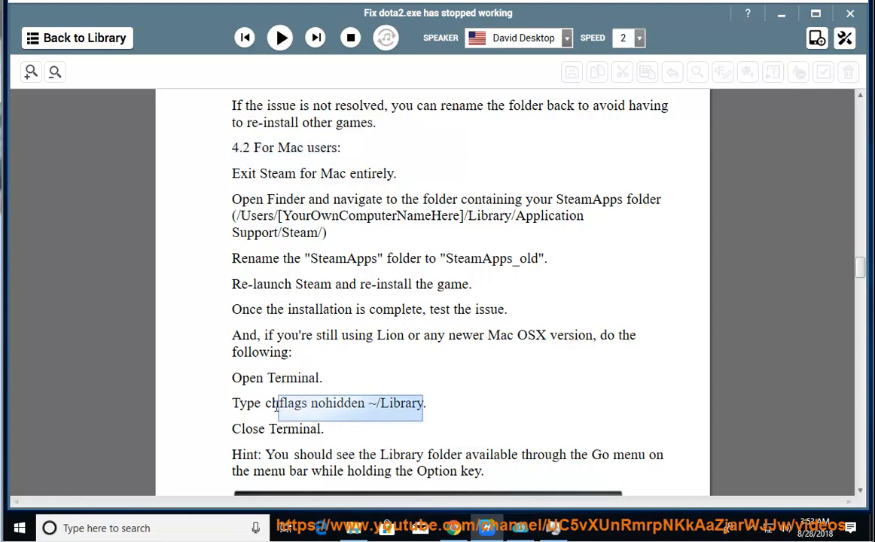
{"action": "right_click", "coordinate": [348, 403]}
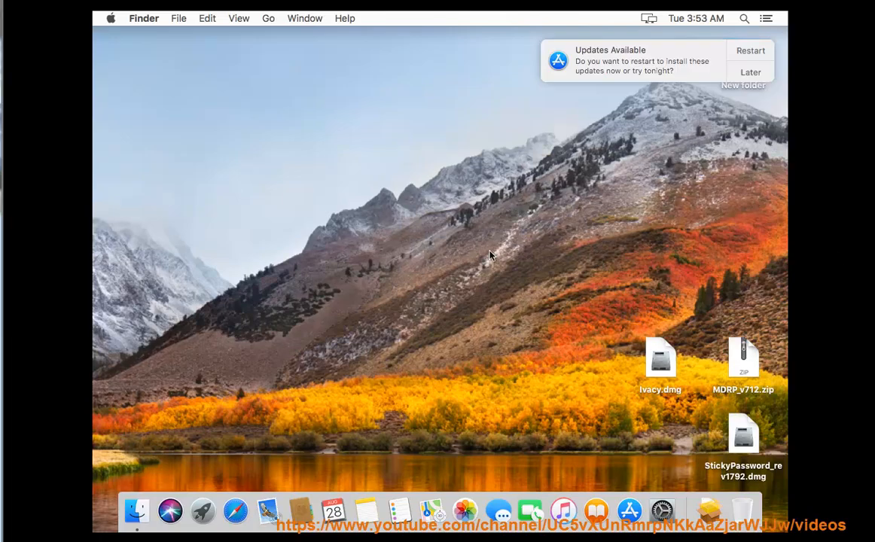
Launch Terminal from Finder's Go > Utilities folder
{"action": "left_click", "coordinate": [268, 19]}
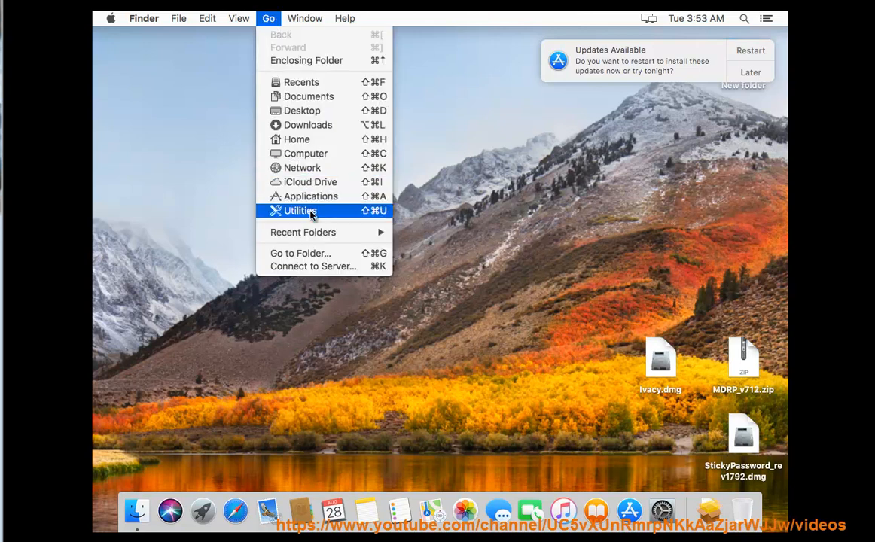
{"action": "left_click", "coordinate": [300, 211]}
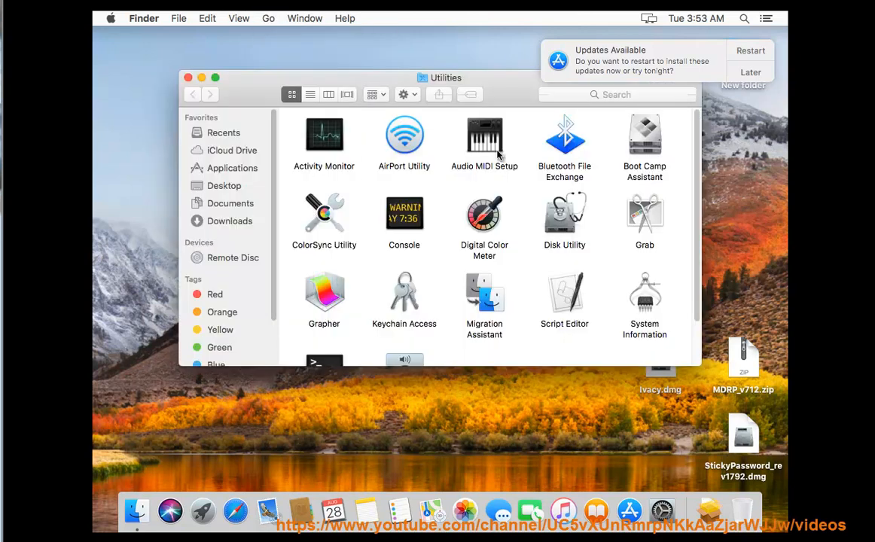
{"action": "scroll", "scroll_direction": "down", "scroll_amount": 3}
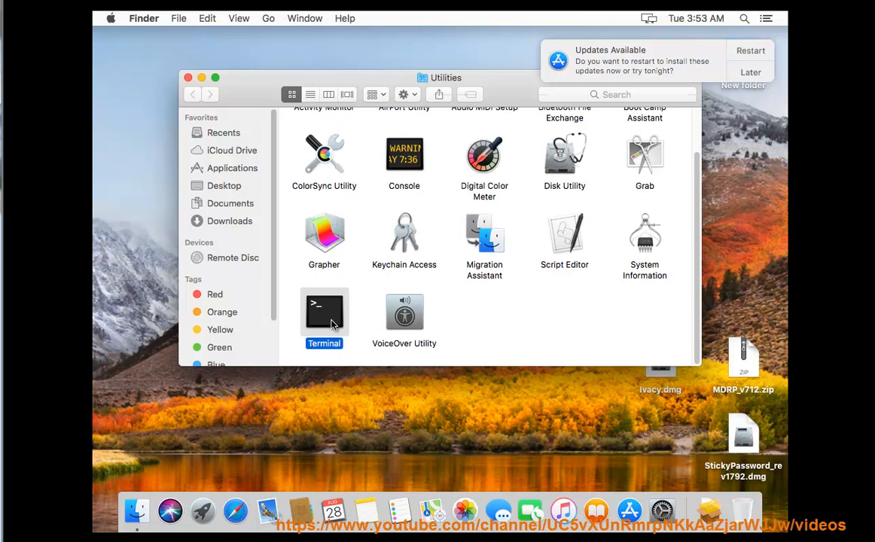
{"action": "double_click", "coordinate": [323, 309]}
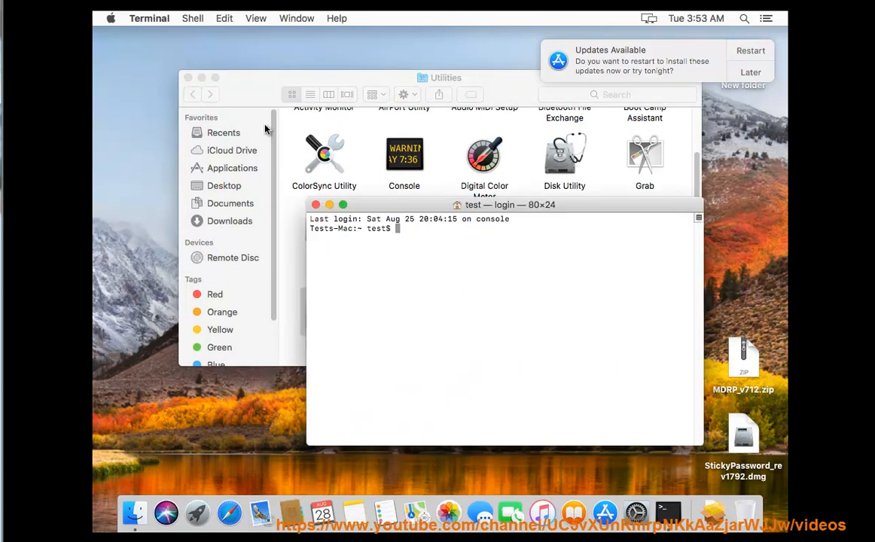
Paste chflags nohidden ~/Library at the prompt and add the note 'NOW PRESS ENTER.'
{"action": "right_click", "coordinate": [395, 230]}
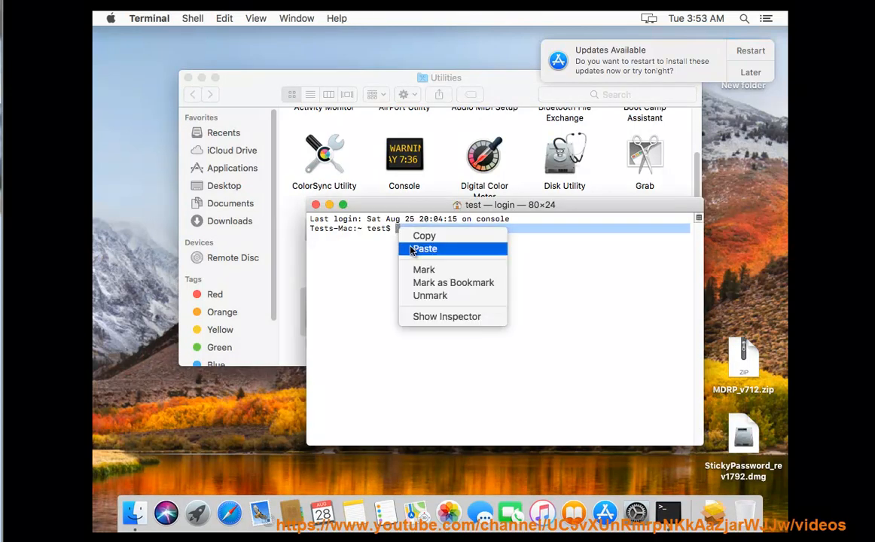
{"action": "left_click", "coordinate": [424, 249]}
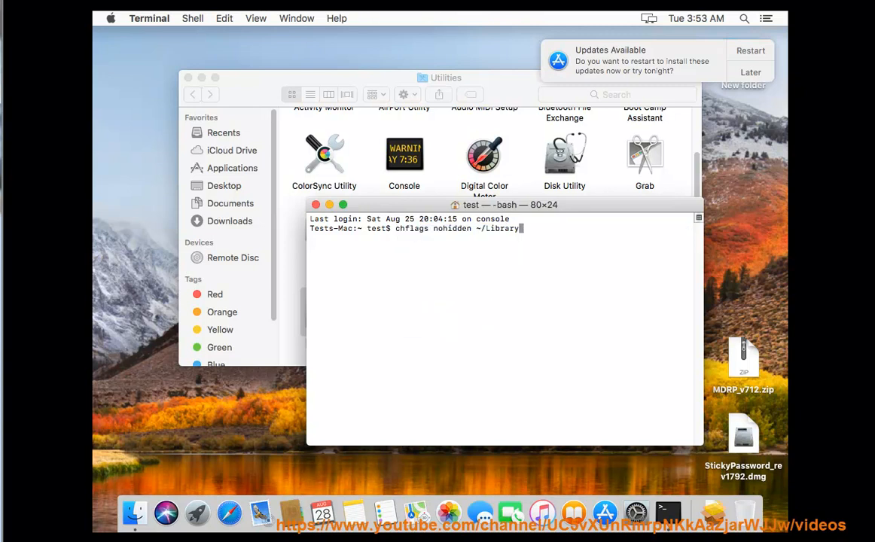
{"action": "type", "text": "NOW PRE"}
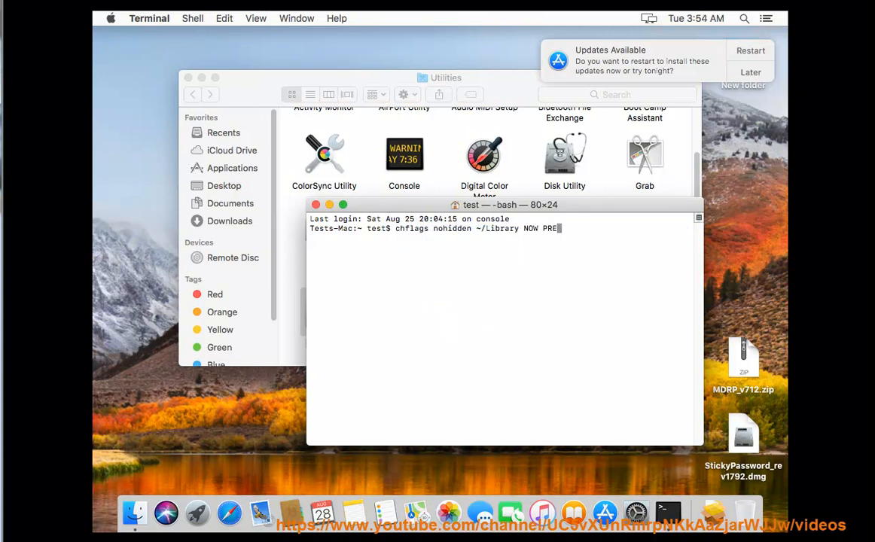
{"action": "type", "text": "SS"}
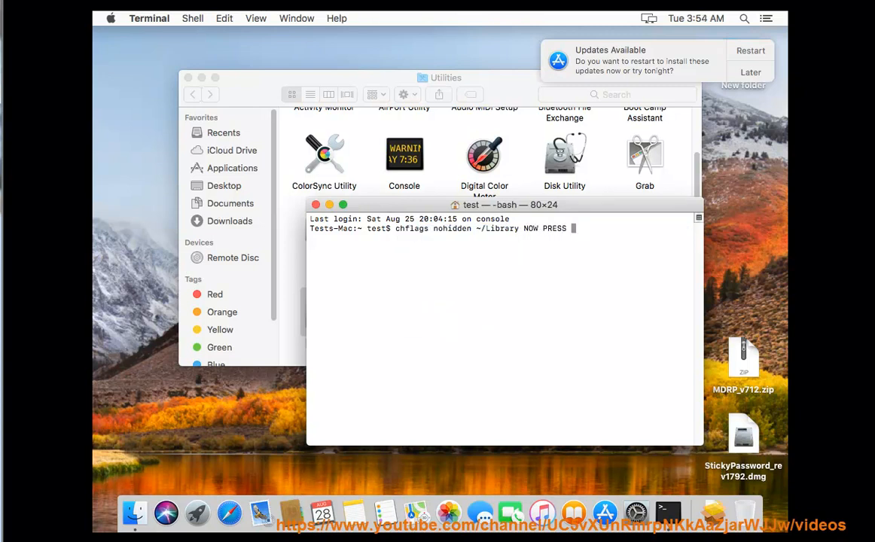
{"action": "type", "text": "ENTER..."}
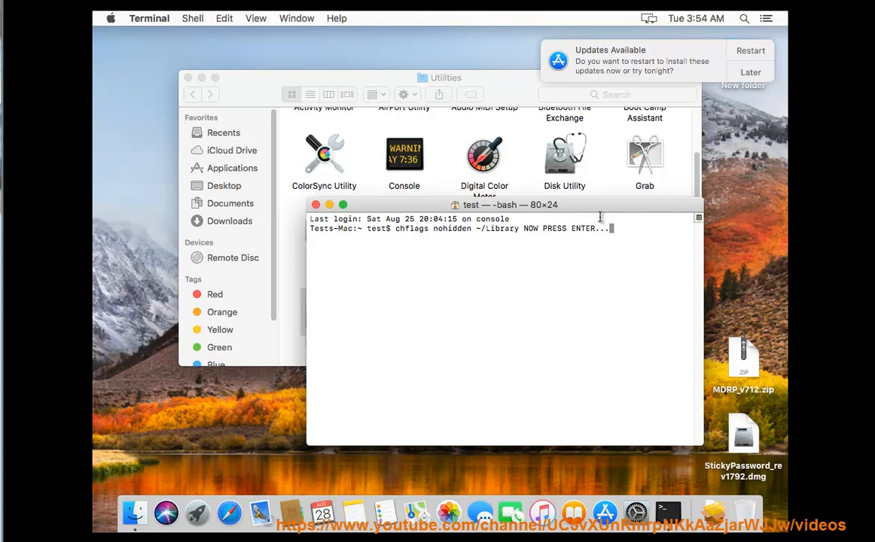
{"action": "mouse_move", "coordinate": [92, 64]}
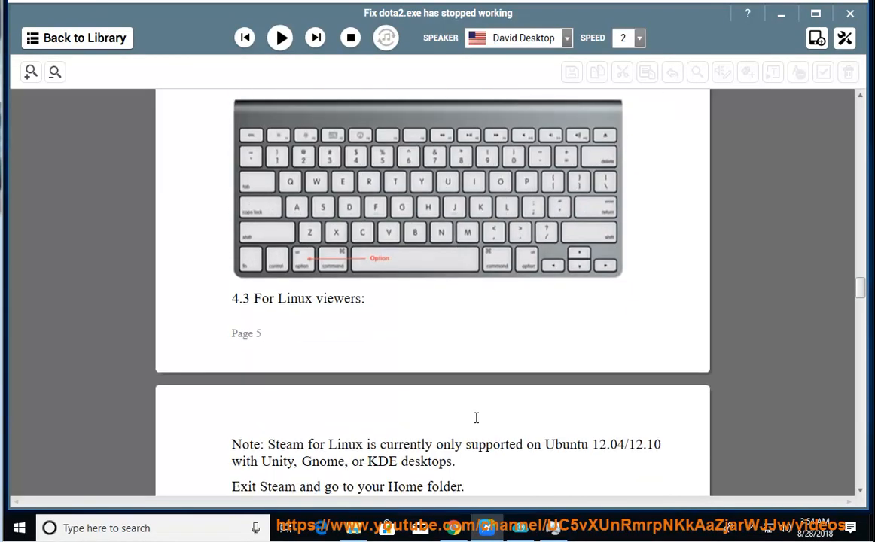
Resume reading through step 5 and the win32/win64 note, then begin a Windows program search
{"action": "scroll", "scroll_direction": "down", "scroll_amount": 3}
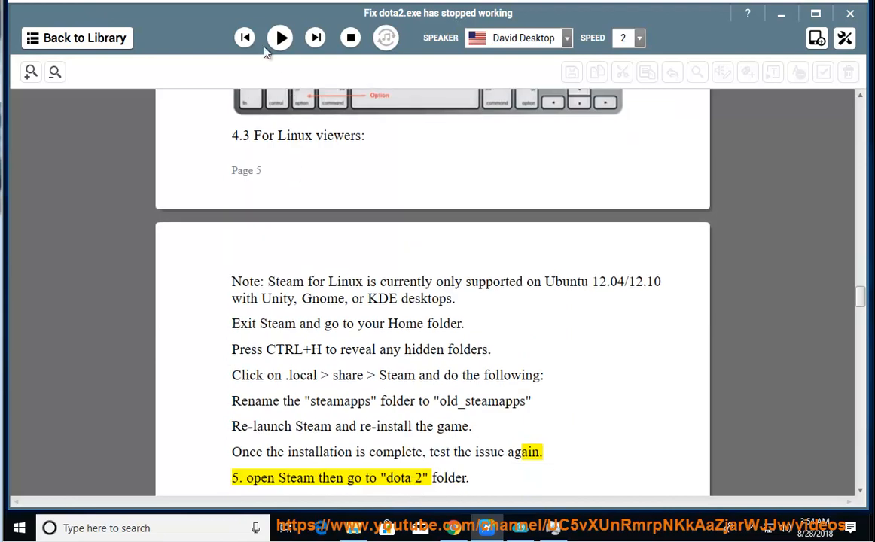
{"action": "left_click", "coordinate": [279, 38]}
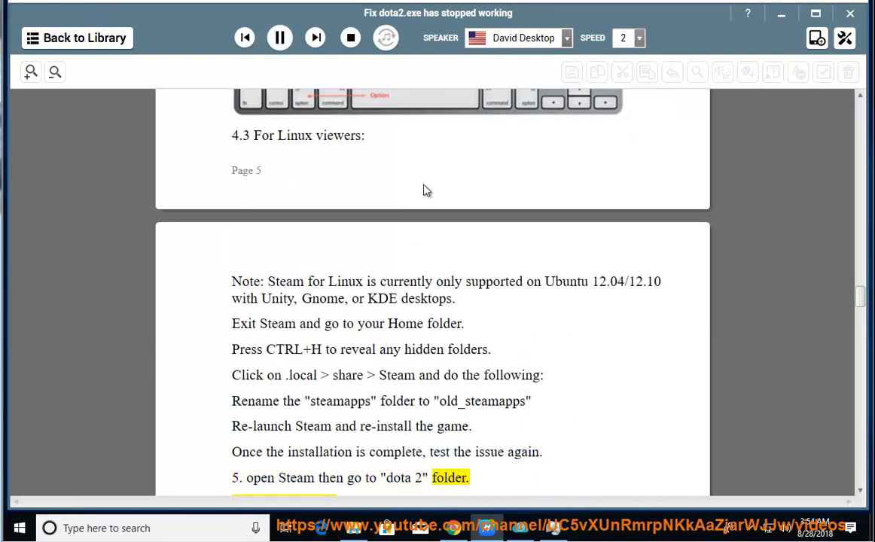
{"action": "scroll", "scroll_direction": "down", "scroll_amount": 3}
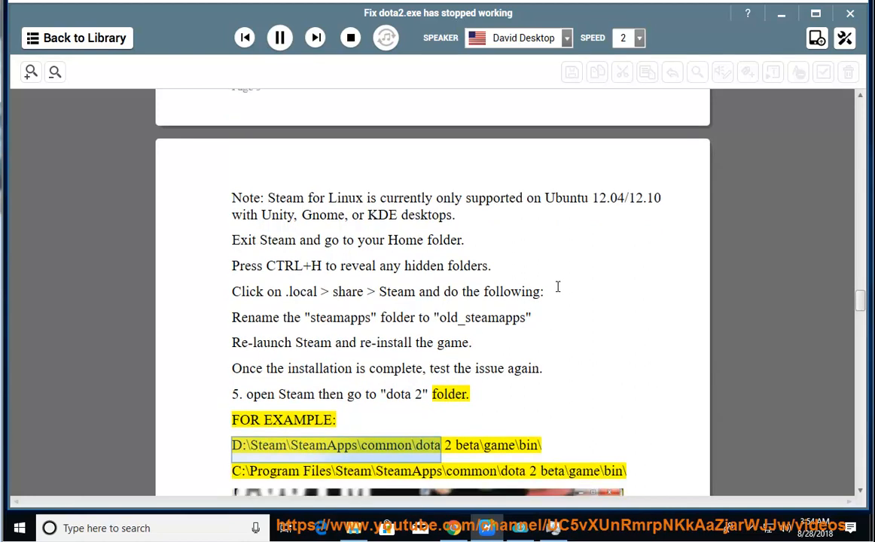
{"action": "scroll", "scroll_direction": "down", "scroll_amount": 3}
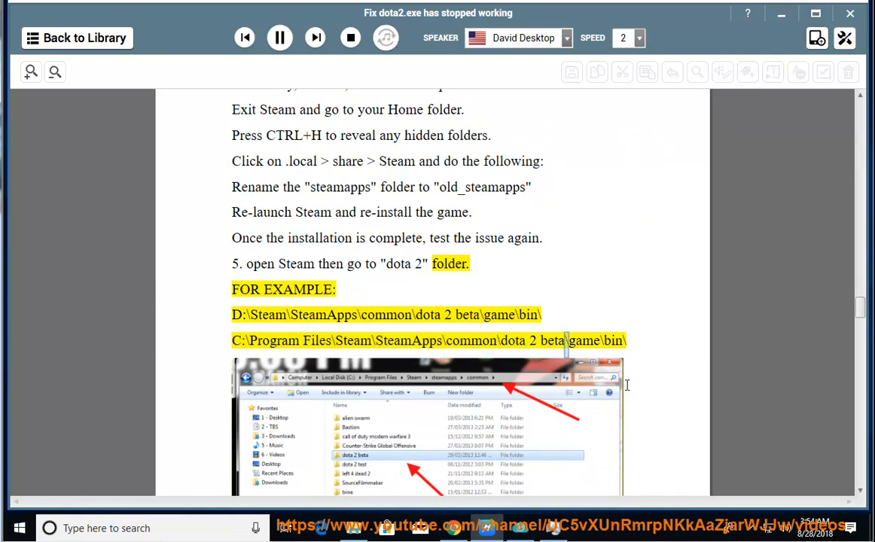
{"action": "scroll", "scroll_direction": "down", "scroll_amount": 3}
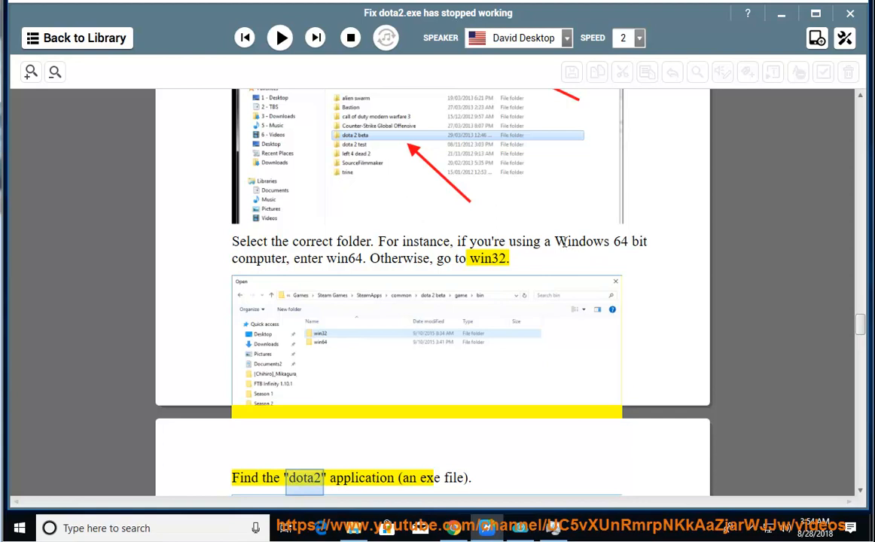
{"action": "left_click", "coordinate": [19, 528]}
{"action": "type", "text": "sys"}
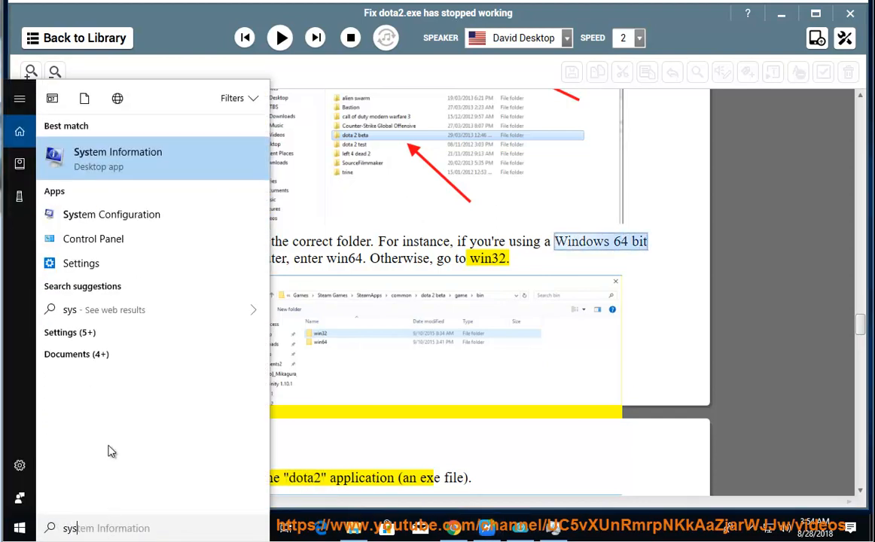
{"action": "left_click", "coordinate": [118, 158]}
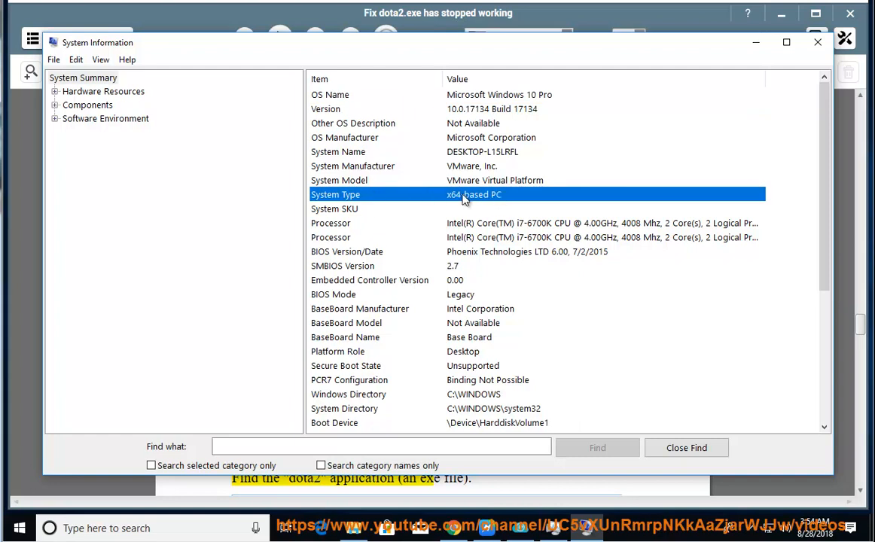
{"action": "mouse_move", "coordinate": [823, 66]}
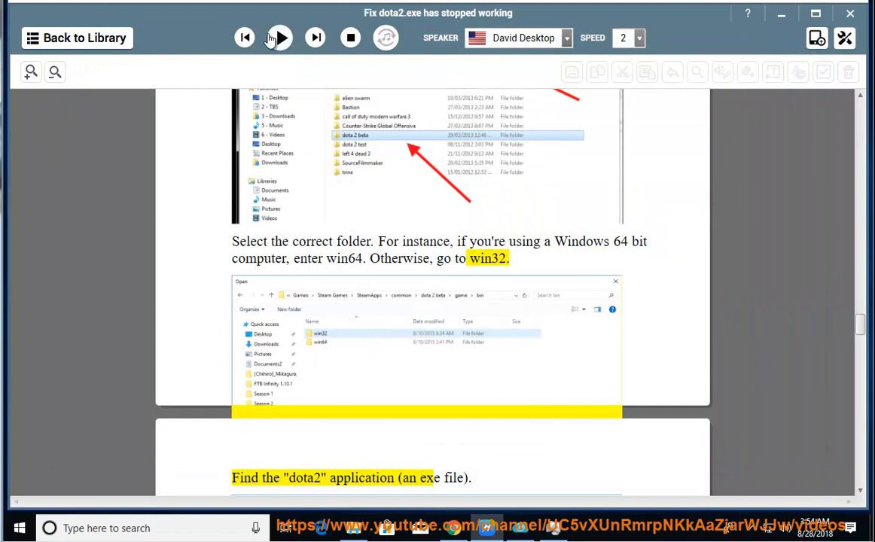
Resume reading through the administrator, affinity and Visual C++ steps, pausing at step 8
{"action": "left_click", "coordinate": [279, 38]}
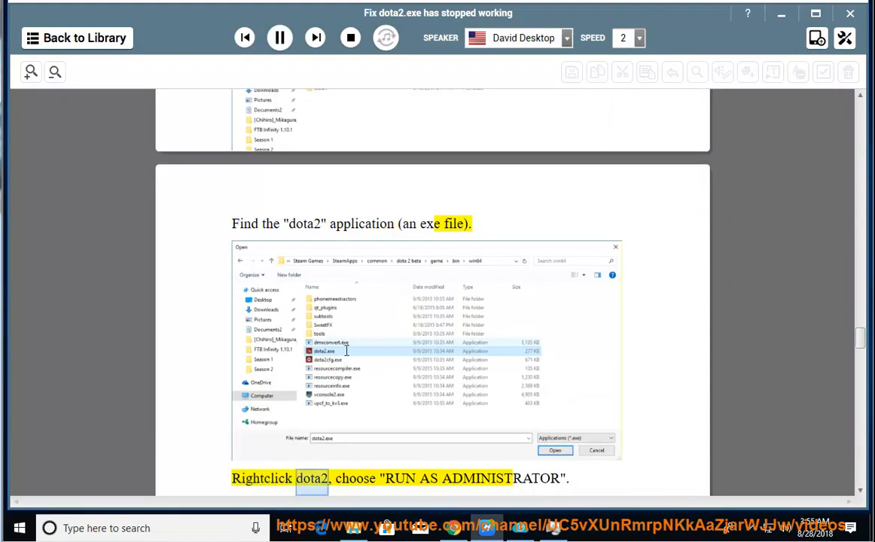
{"action": "scroll", "scroll_direction": "down", "scroll_amount": 3}
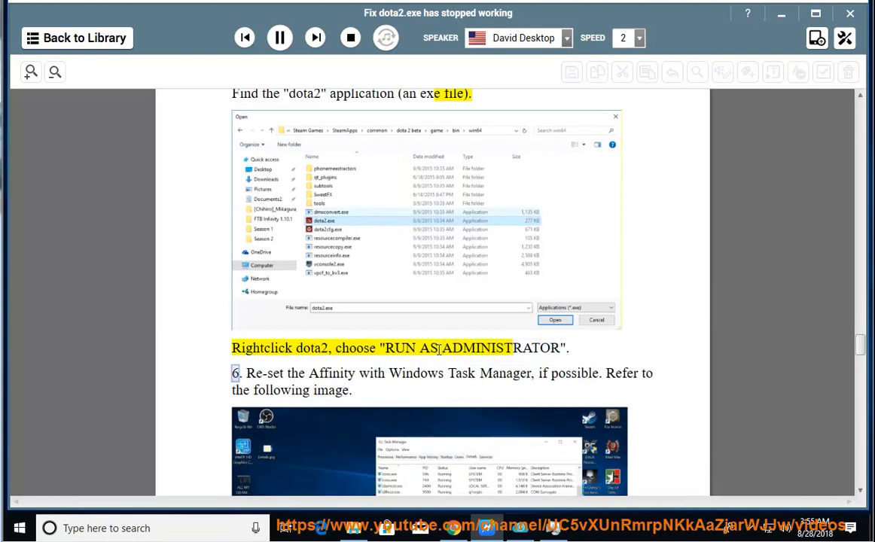
{"action": "scroll", "scroll_direction": "down", "scroll_amount": 3}
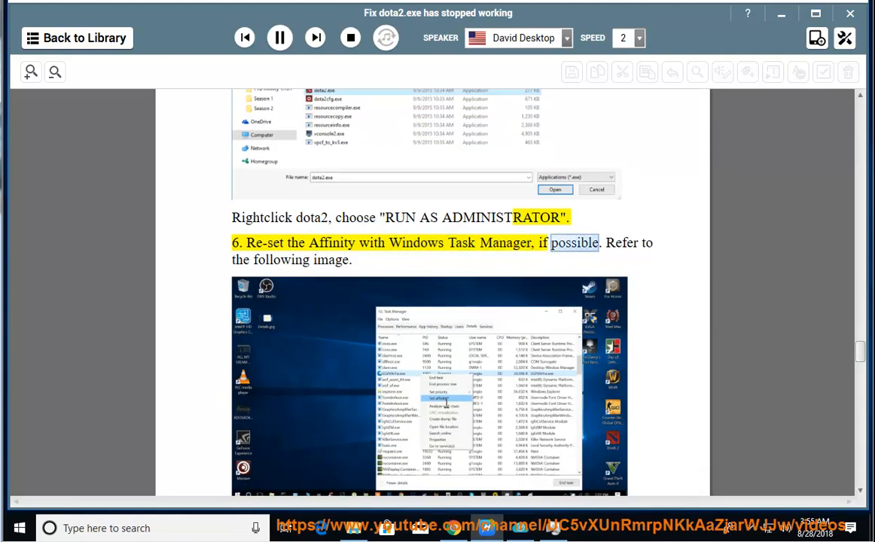
{"action": "scroll", "scroll_direction": "down", "scroll_amount": 3}
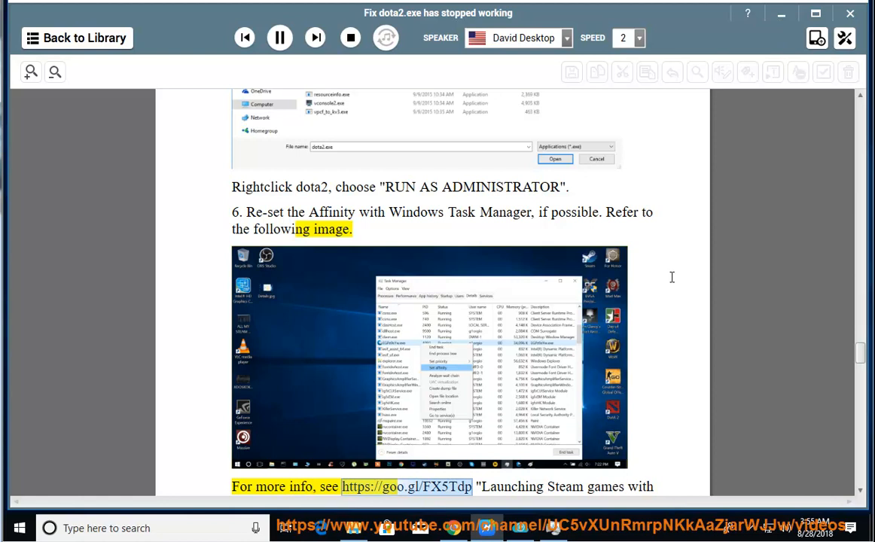
{"action": "scroll", "scroll_direction": "down", "scroll_amount": 3}
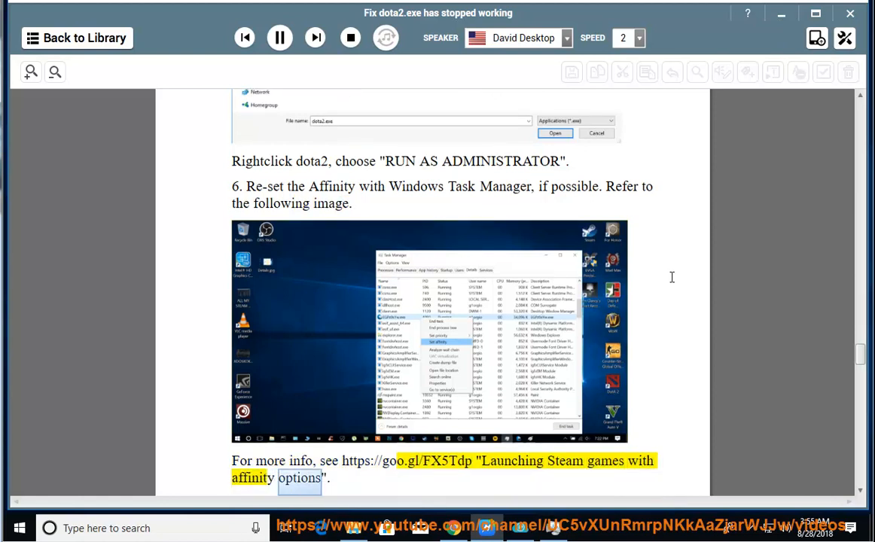
{"action": "scroll", "scroll_direction": "down", "scroll_amount": 3}
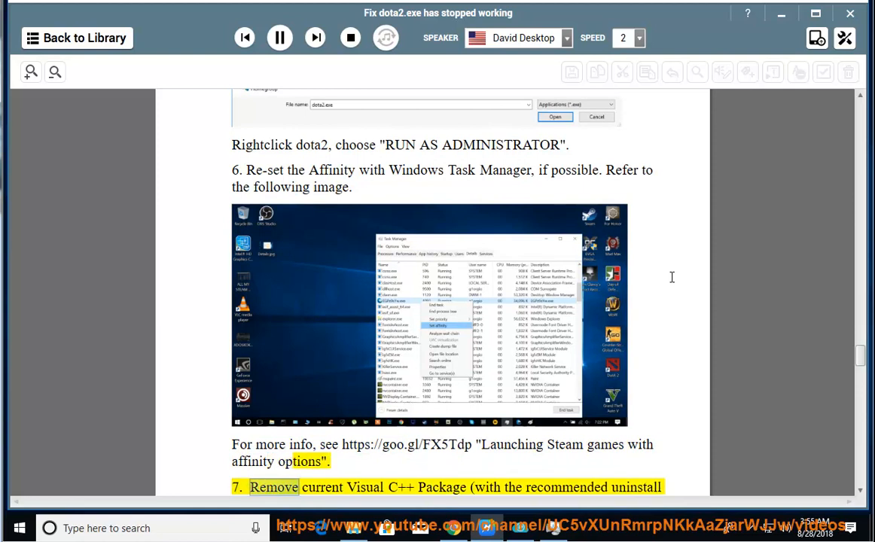
{"action": "scroll", "scroll_direction": "down", "scroll_amount": 3}
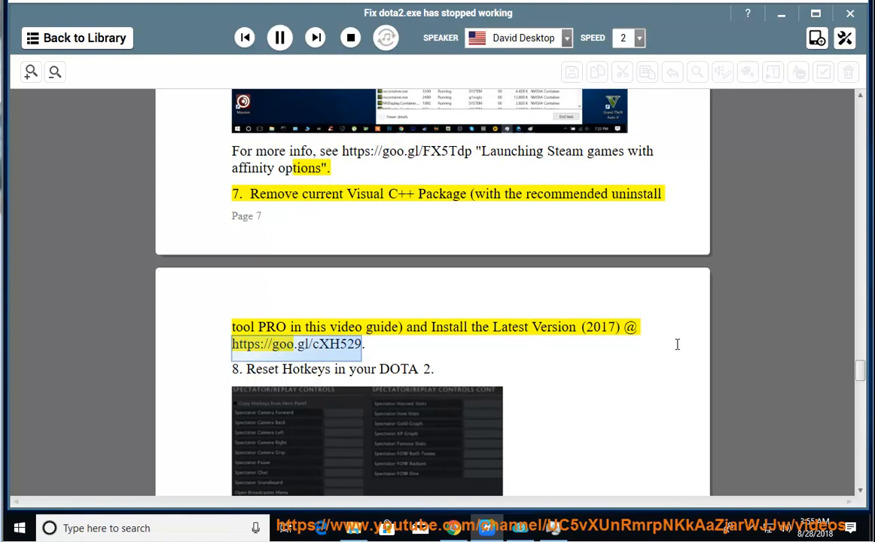
{"action": "left_click", "coordinate": [280, 38]}
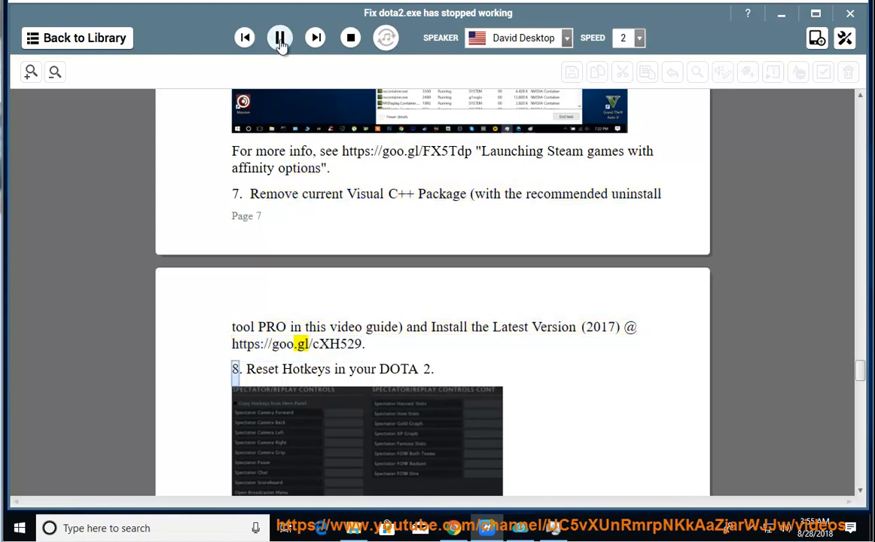
Browse Microsoft's Visual C++ downloads page and choose the Visual Studio 2017 redistributable
{"action": "left_click", "coordinate": [279, 38]}
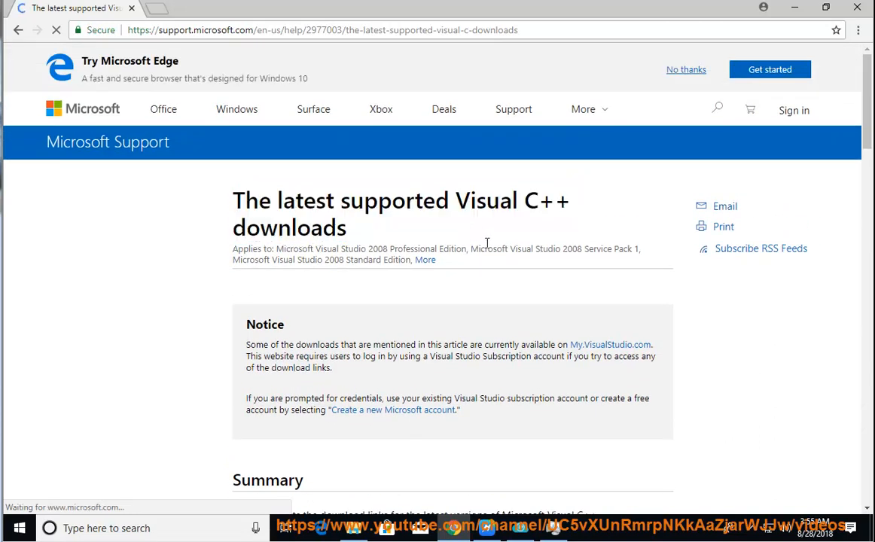
{"action": "scroll", "scroll_direction": "down", "scroll_amount": 3}
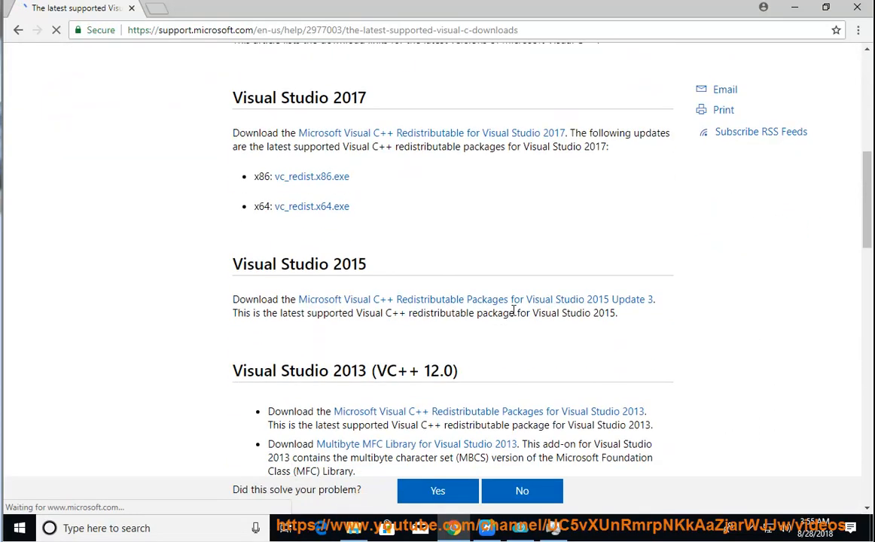
{"action": "scroll", "scroll_direction": "down", "scroll_amount": 3}
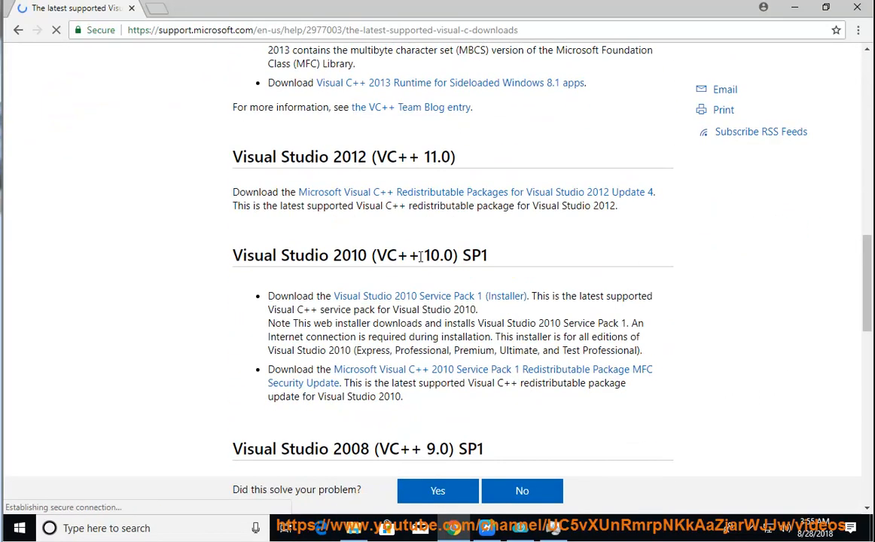
{"action": "scroll", "scroll_direction": "down", "scroll_amount": 3}
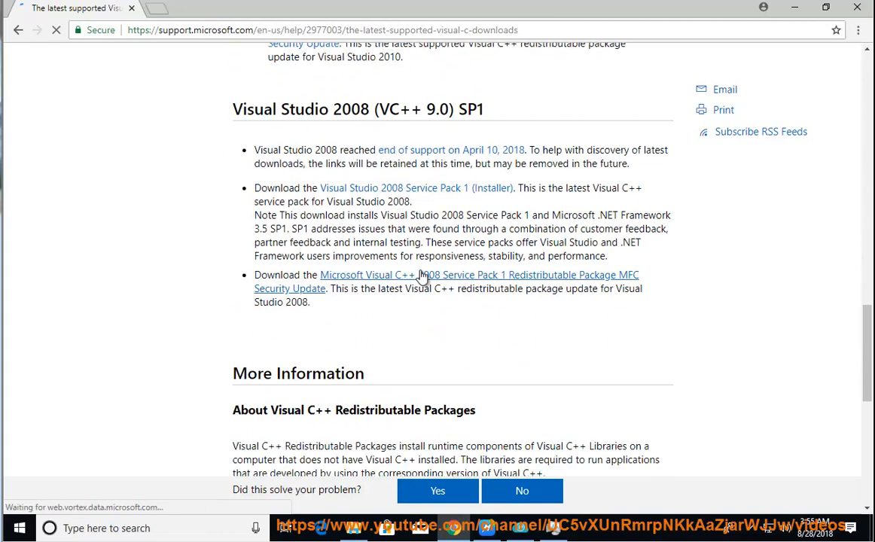
{"action": "scroll", "scroll_direction": "up", "scroll_amount": 3}
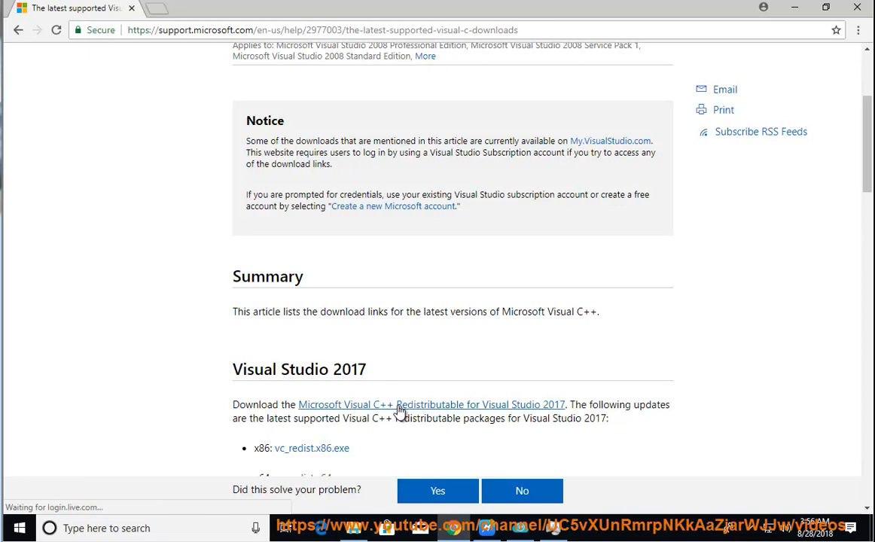
{"action": "left_click", "coordinate": [430, 404]}
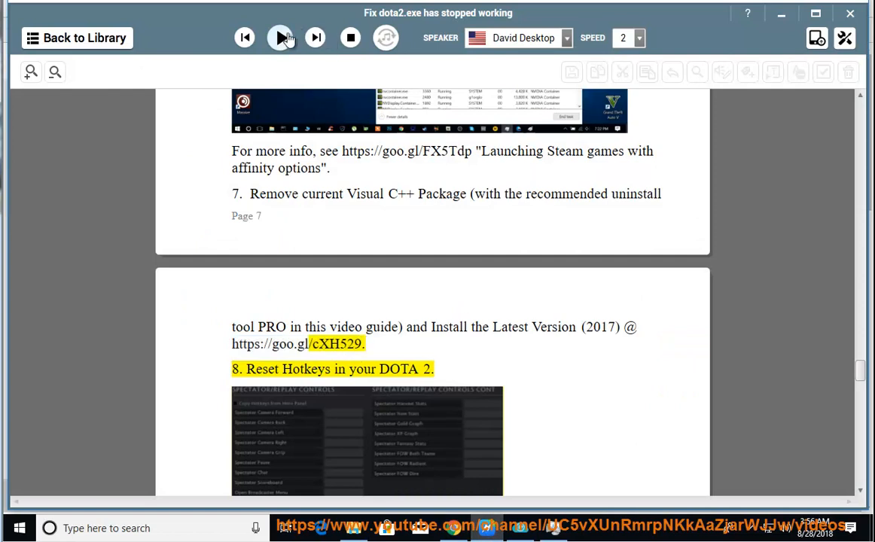
Resume reading through the reset-hotkeys and new-user-account steps, then stop playback
{"action": "left_click", "coordinate": [280, 38]}
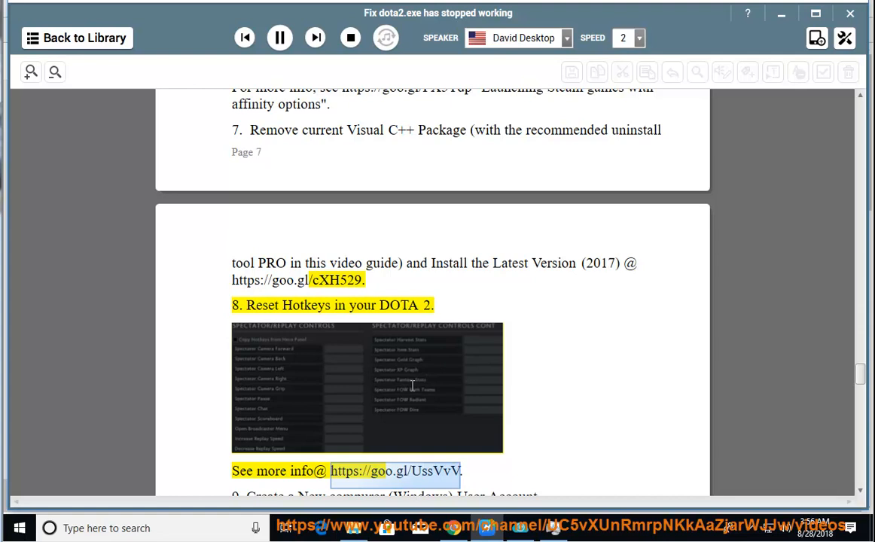
{"action": "scroll", "scroll_direction": "down", "scroll_amount": 3}
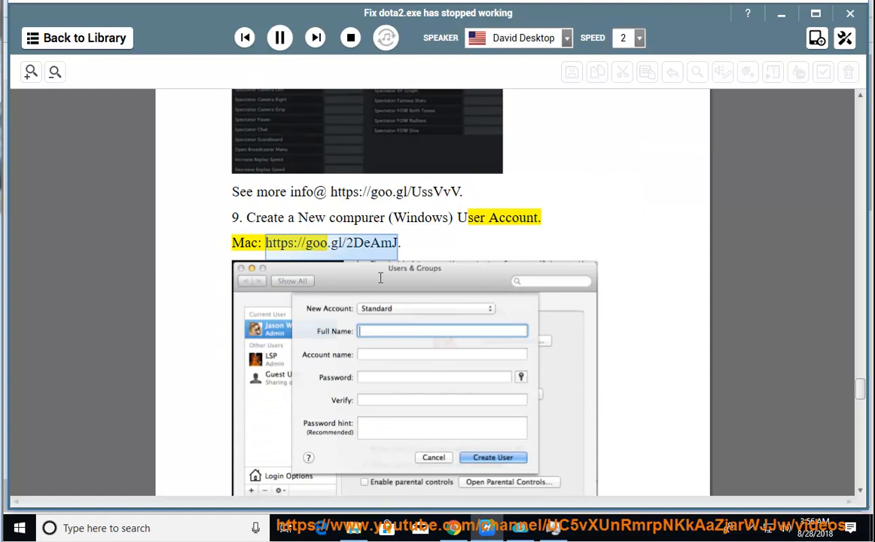
{"action": "scroll", "scroll_direction": "down", "scroll_amount": 3}
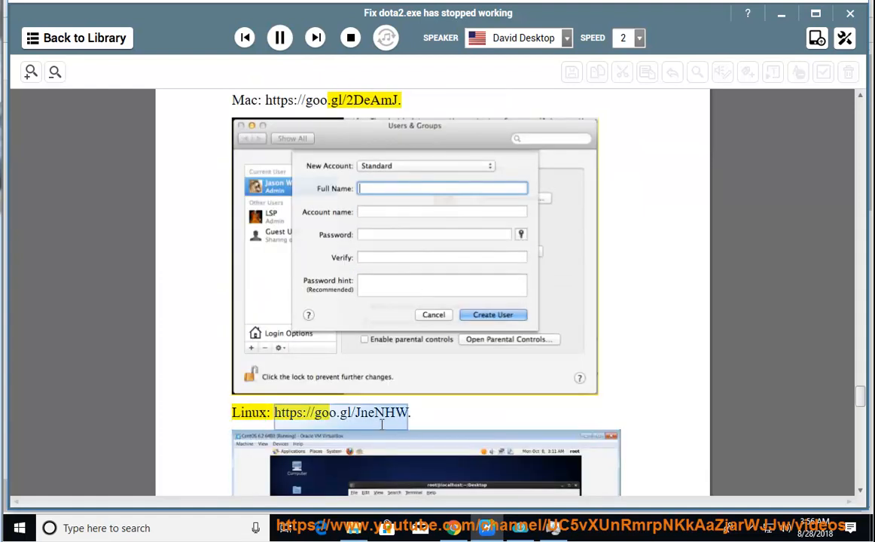
{"action": "mouse_move", "coordinate": [498, 388]}
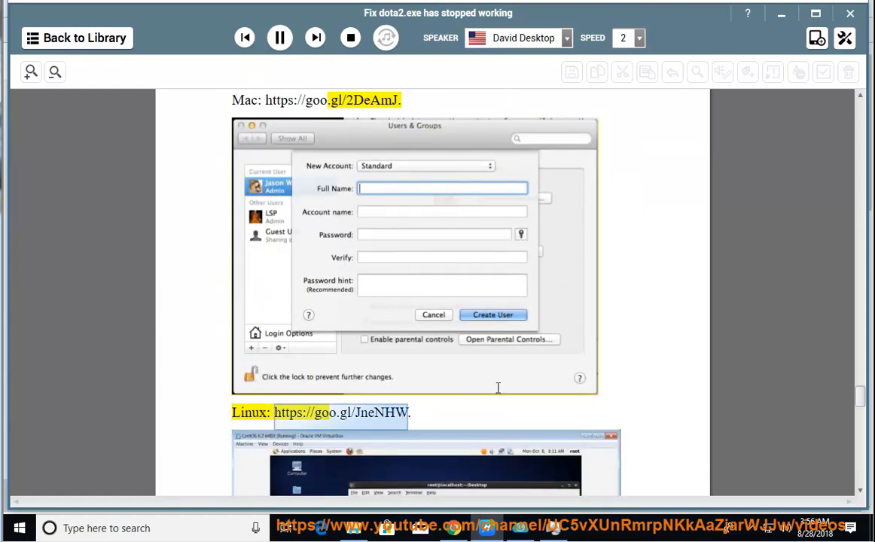
{"action": "scroll", "scroll_direction": "down", "scroll_amount": 3}
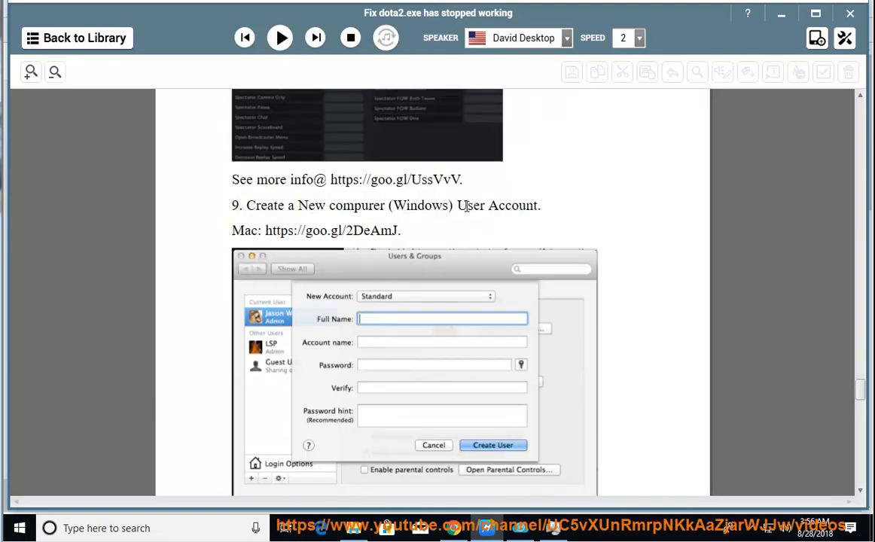
{"action": "double_click", "coordinate": [420, 205]}
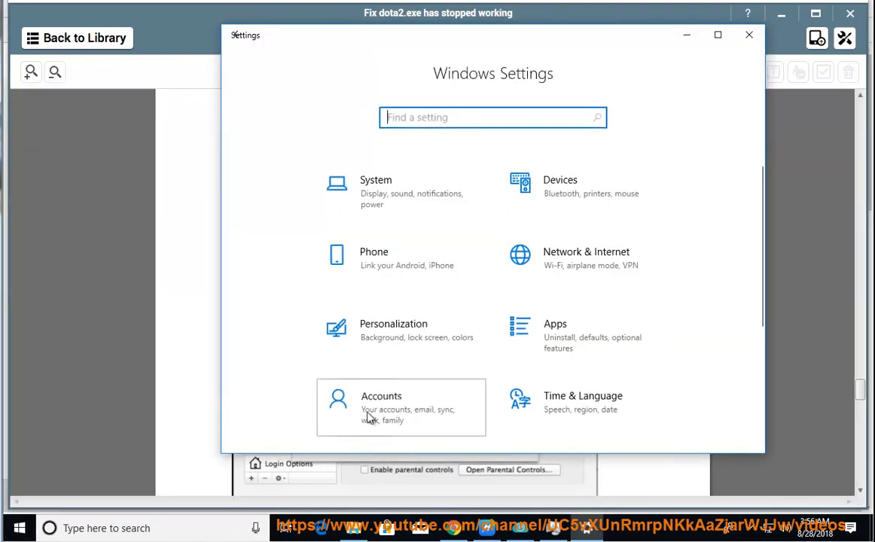
Reach the local-account form via Accounts > Family & other people > Add a user without a Microsoft account
{"action": "left_click", "coordinate": [401, 406]}
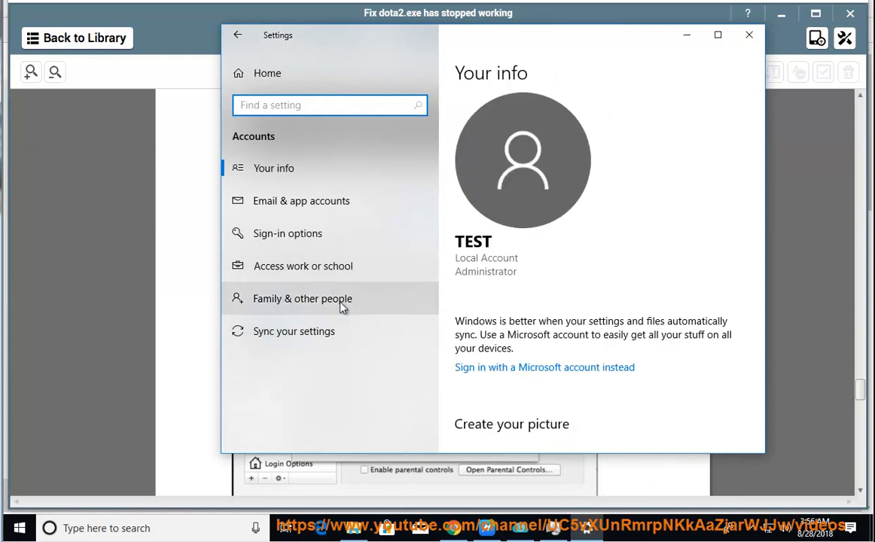
{"action": "left_click", "coordinate": [302, 298]}
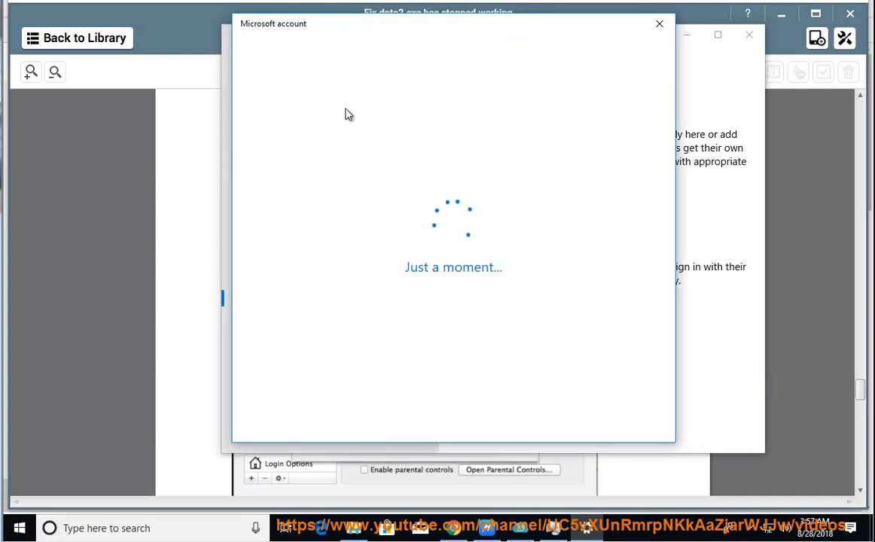
{"action": "mouse_move", "coordinate": [836, 259]}
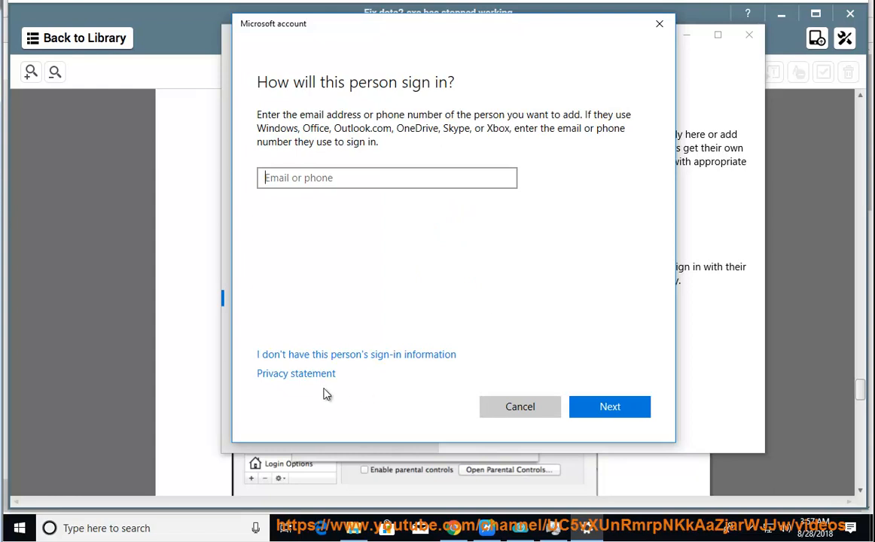
{"action": "left_click", "coordinate": [356, 354]}
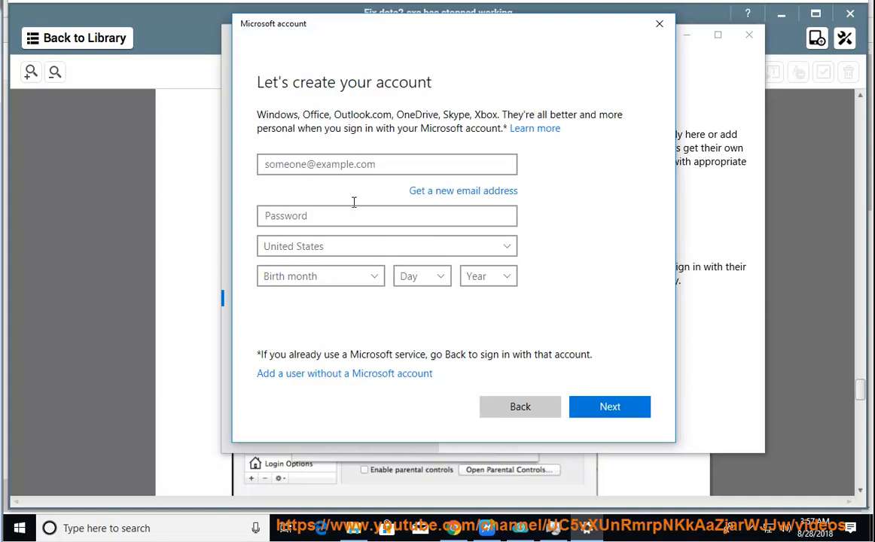
{"action": "left_click", "coordinate": [344, 373]}
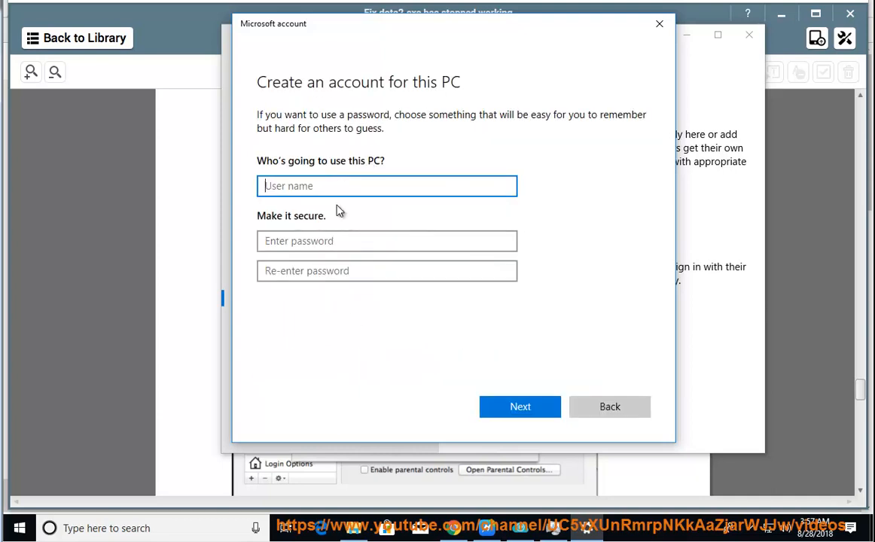
Enter user name test2 with a password, then close the account window without finishing
{"action": "type", "text": "test2"}
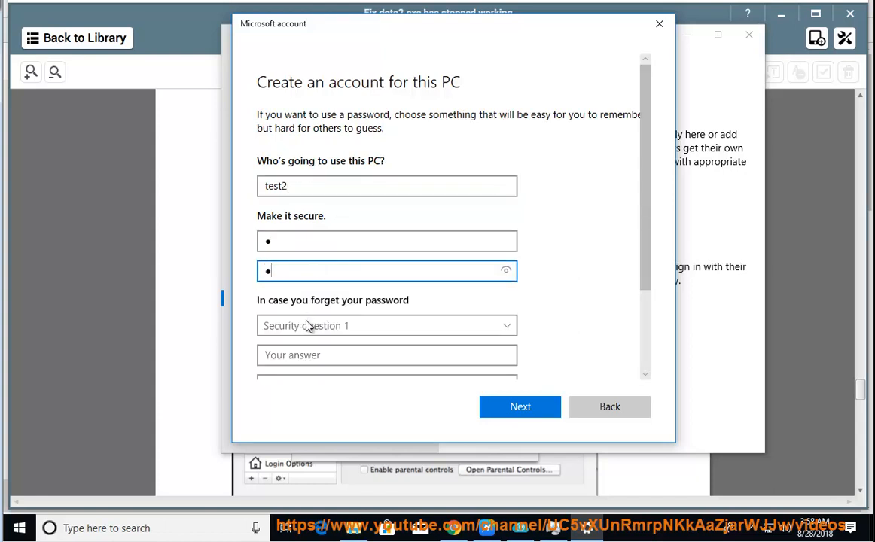
{"action": "left_click", "coordinate": [387, 325]}
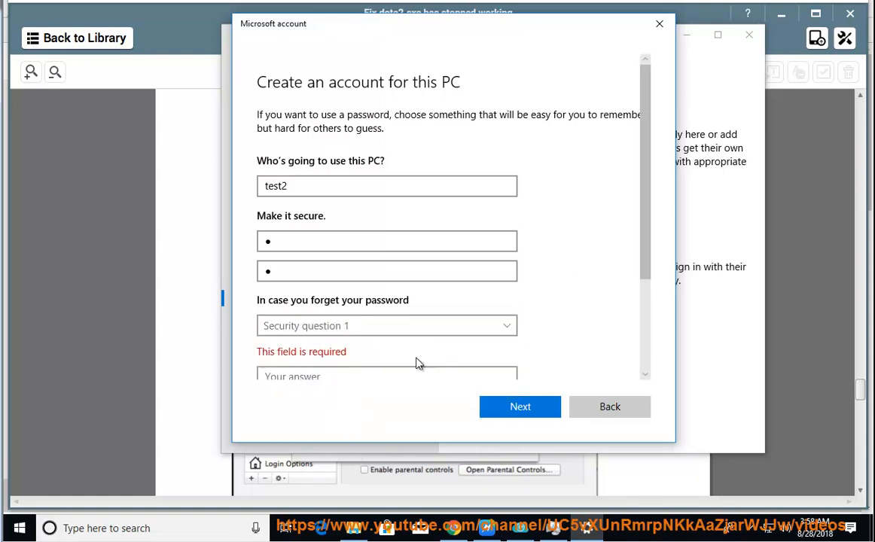
{"action": "scroll", "scroll_direction": "down", "scroll_amount": 3}
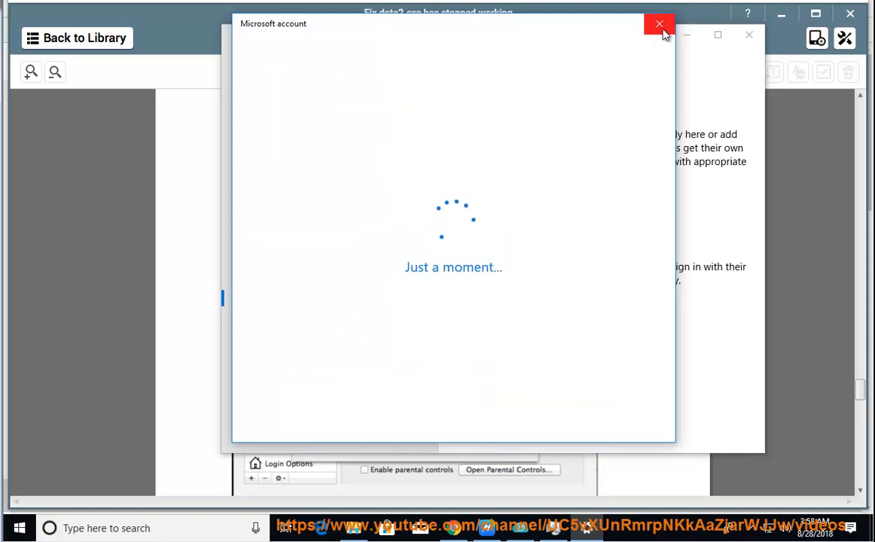
{"action": "left_click", "coordinate": [660, 24]}
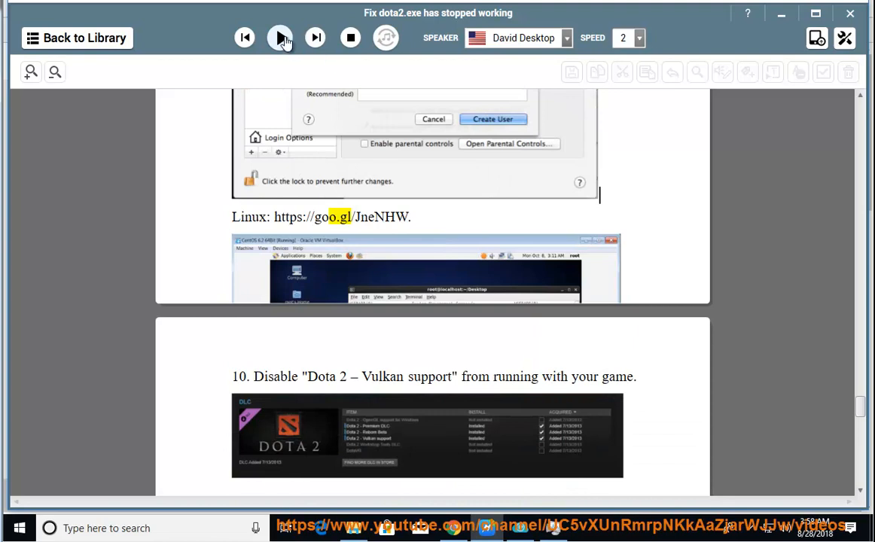
Resume reading aloud through step 10 on disabling Vulkan and the long Steam profile name tip
{"action": "left_click", "coordinate": [280, 38]}
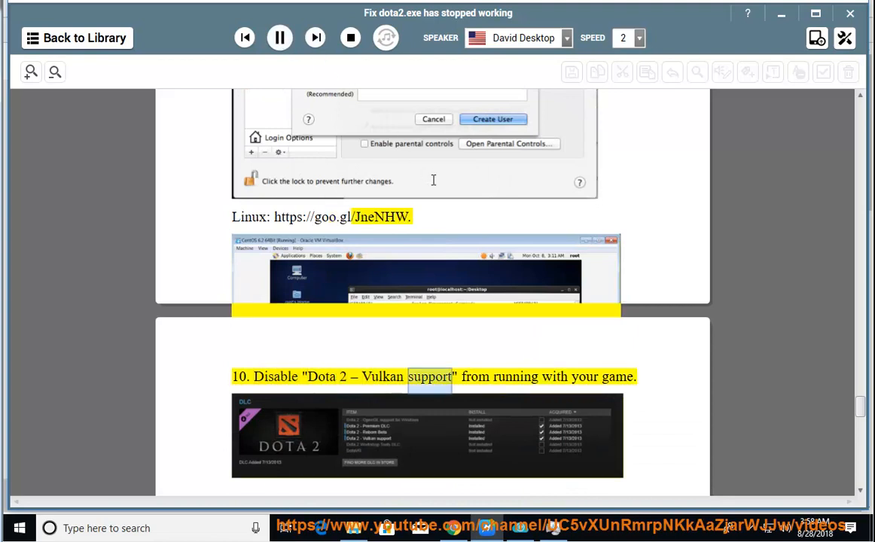
{"action": "scroll", "scroll_direction": "down", "scroll_amount": 3}
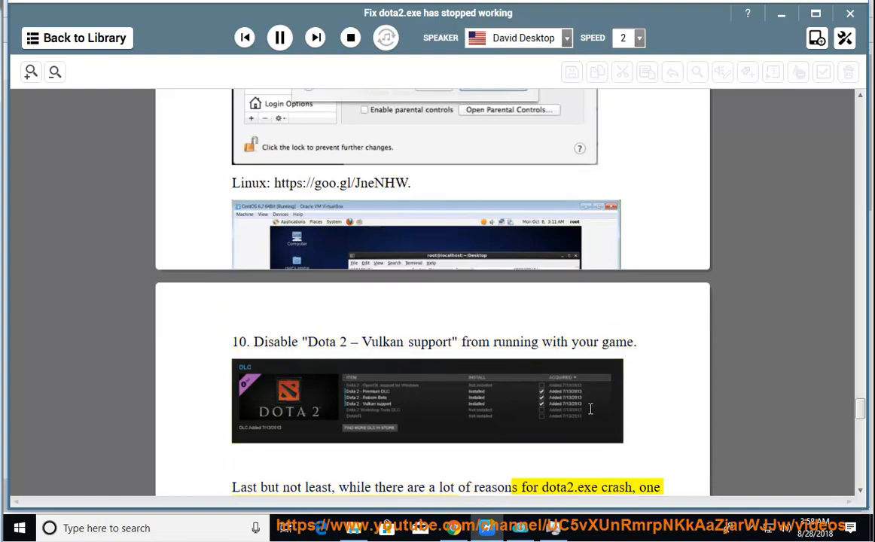
{"action": "scroll", "scroll_direction": "down", "scroll_amount": 3}
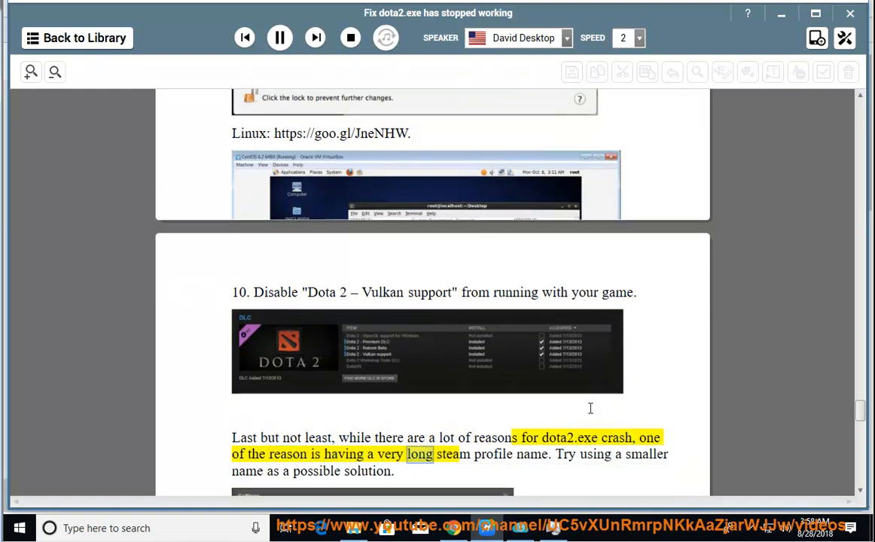